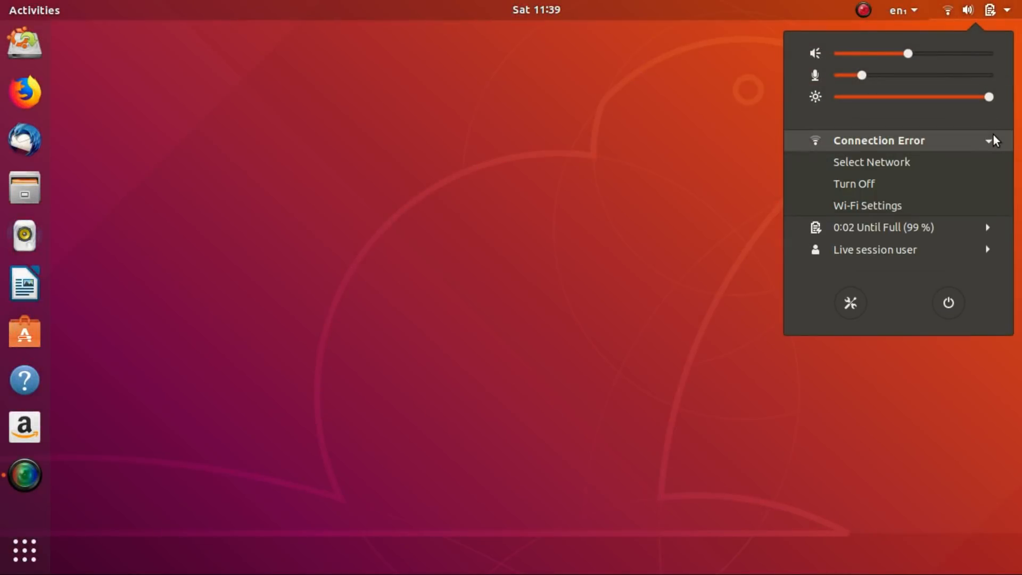
Step: Show the Live session user options, close the system menu, and view all installed apps in Activities
click(874, 250)
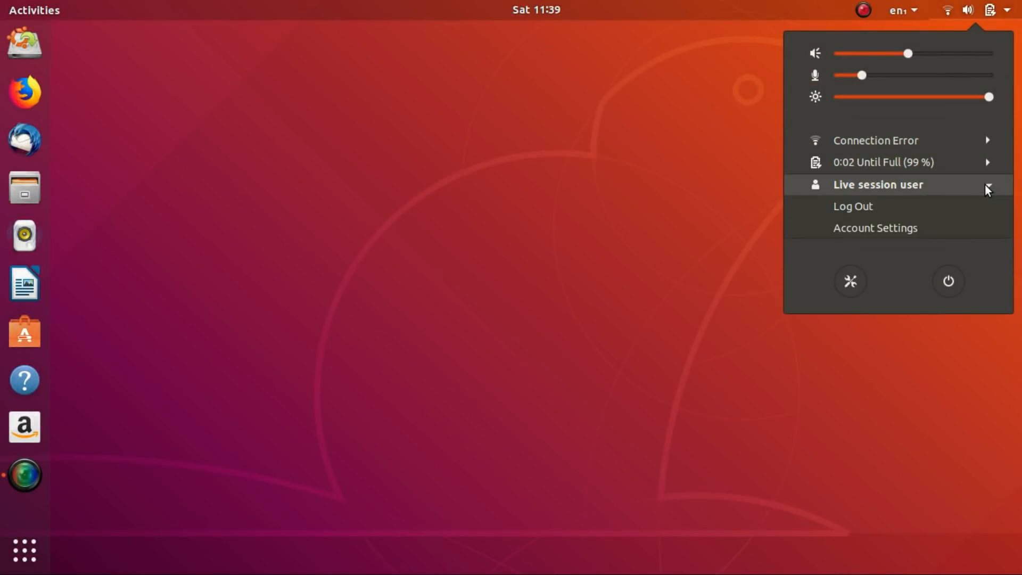
click(536, 10)
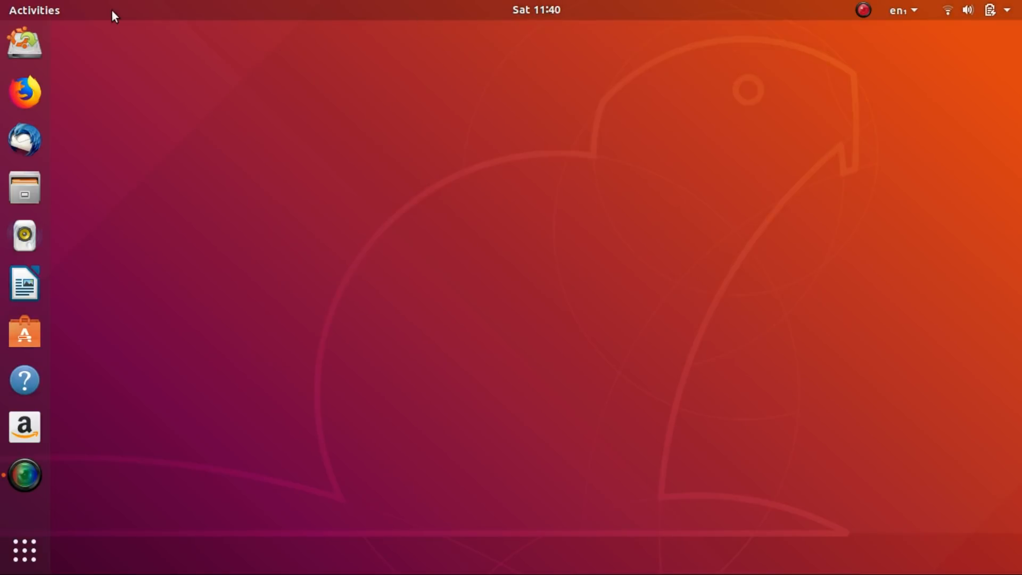
click(34, 9)
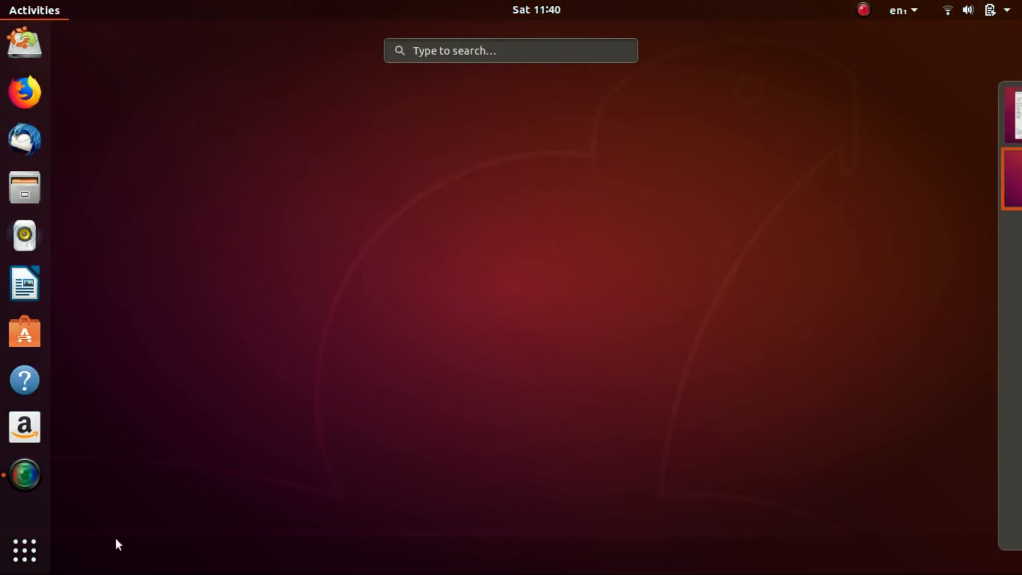
mouse_move(24, 550)
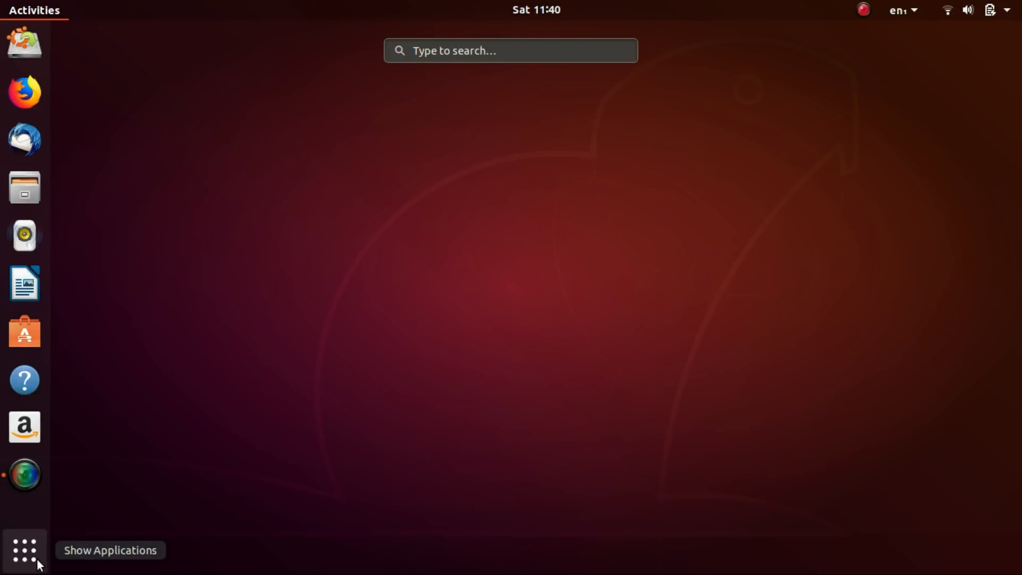
click(24, 550)
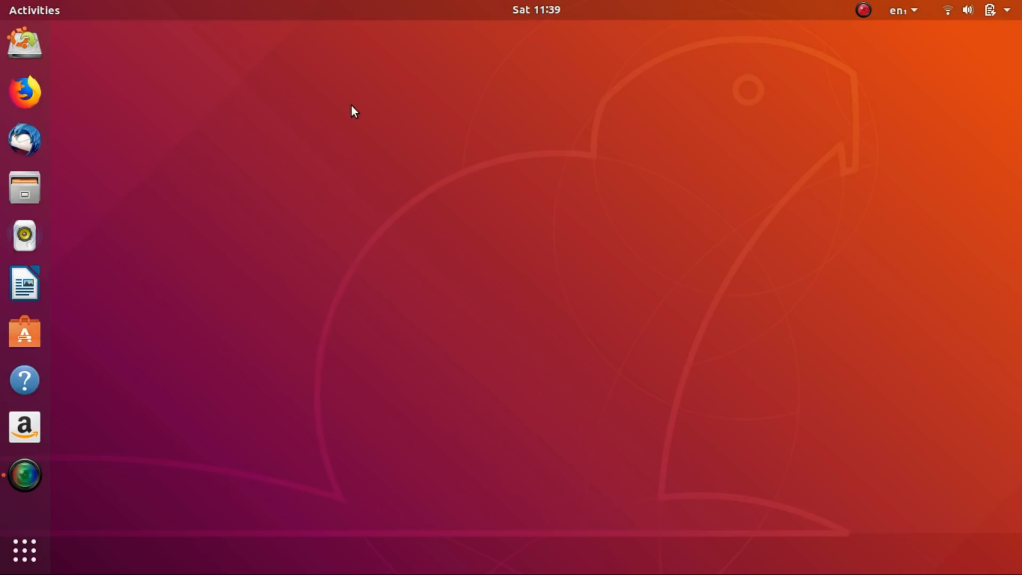
mouse_move(528, 191)
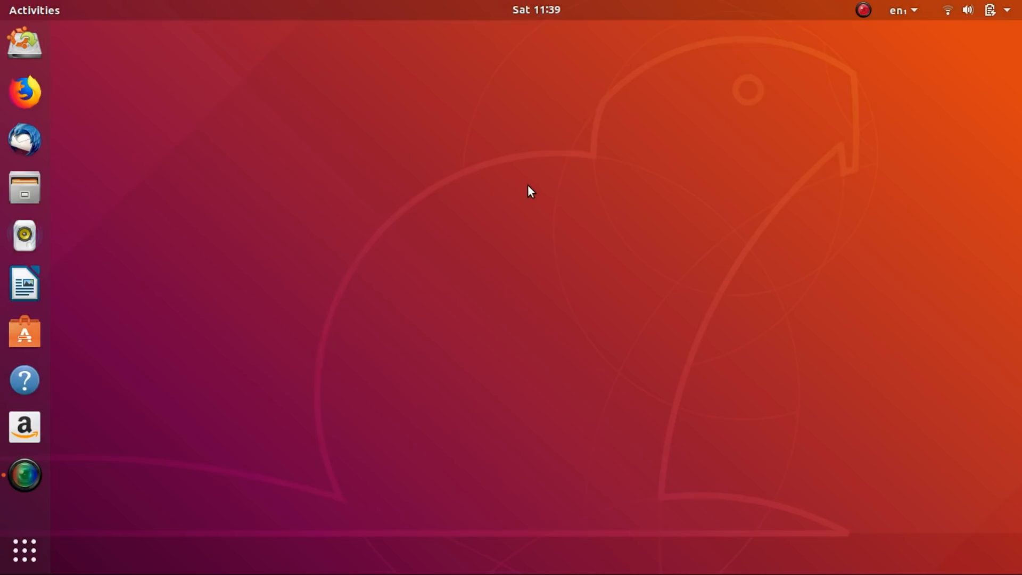
Step: Browse the system menu, the calendar, the Activities overview and the app grid
click(988, 9)
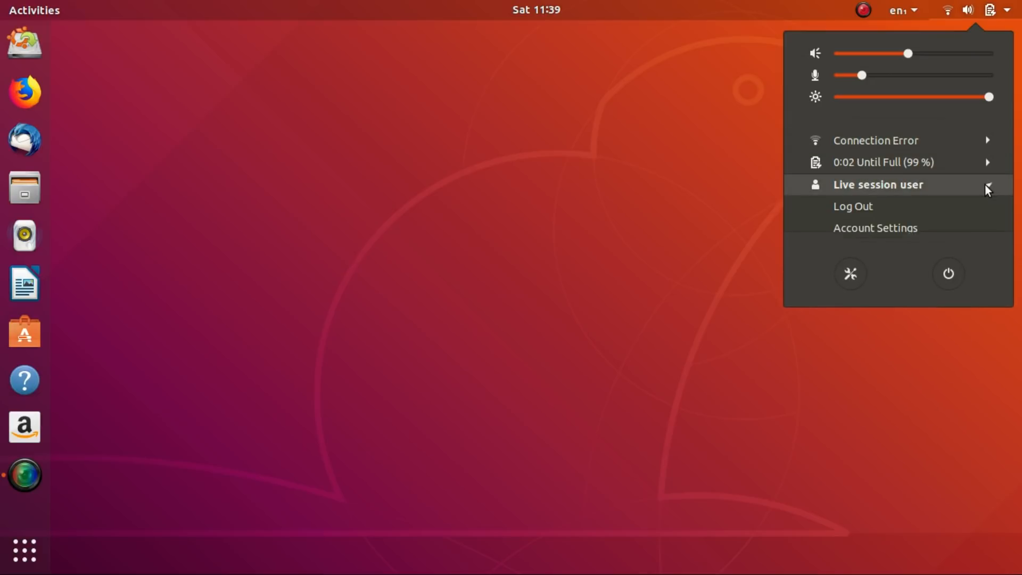
click(584, 76)
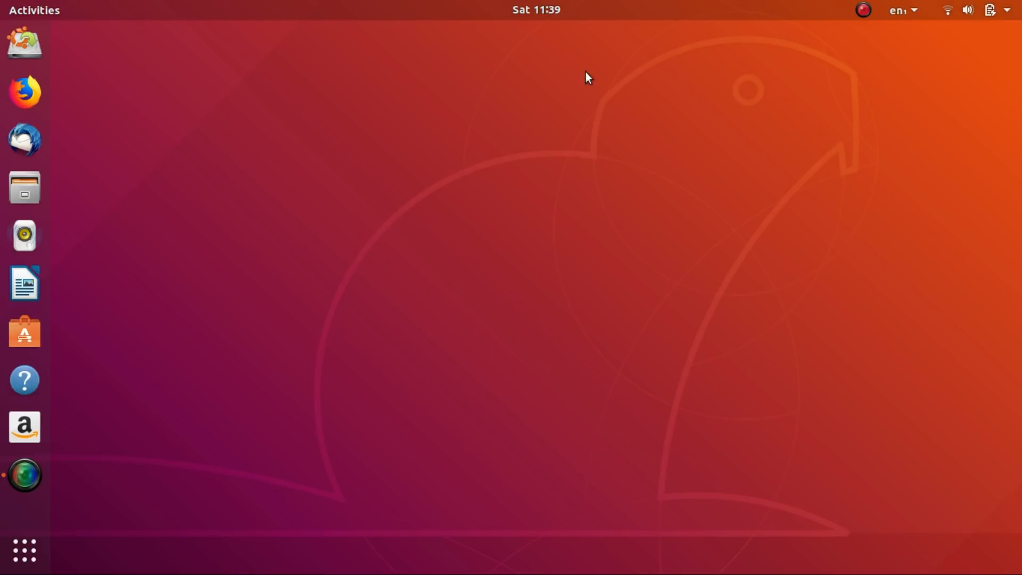
click(536, 9)
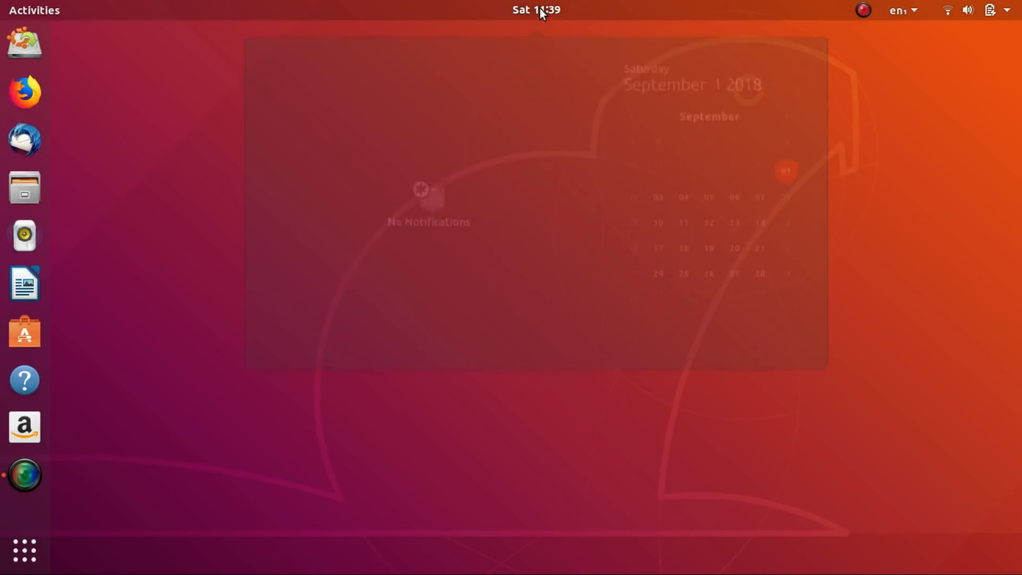
click(34, 10)
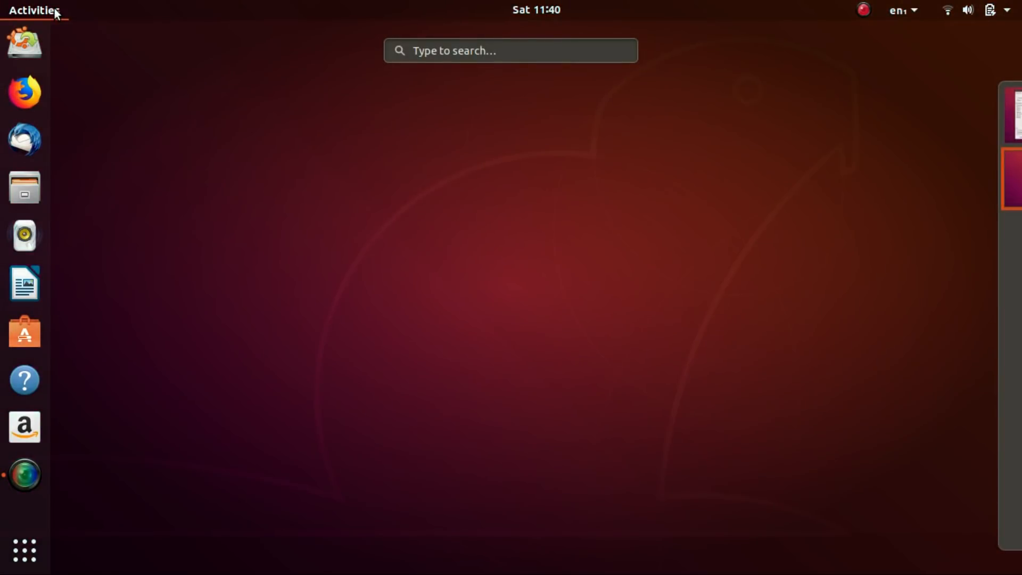
click(24, 549)
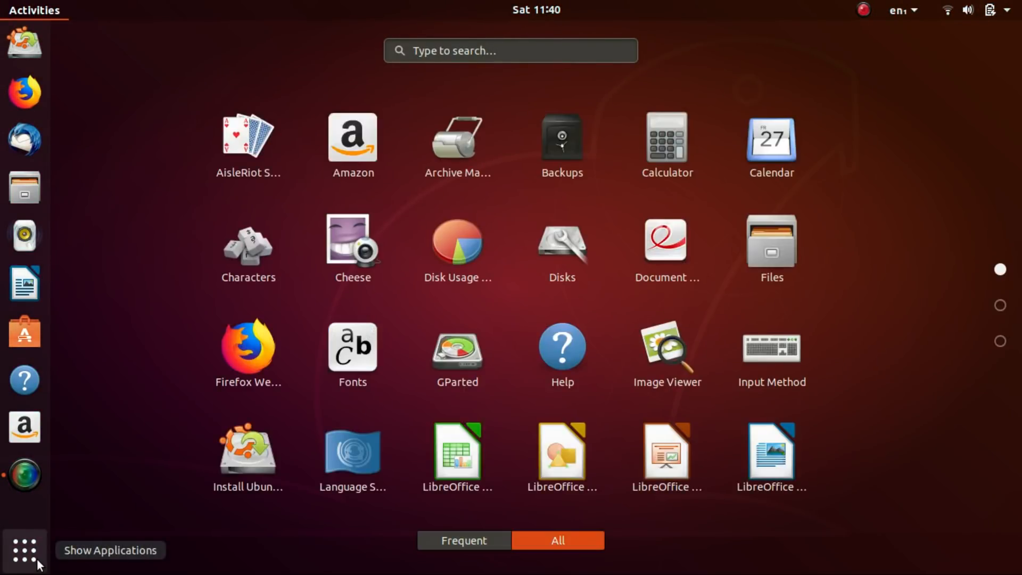
click(25, 549)
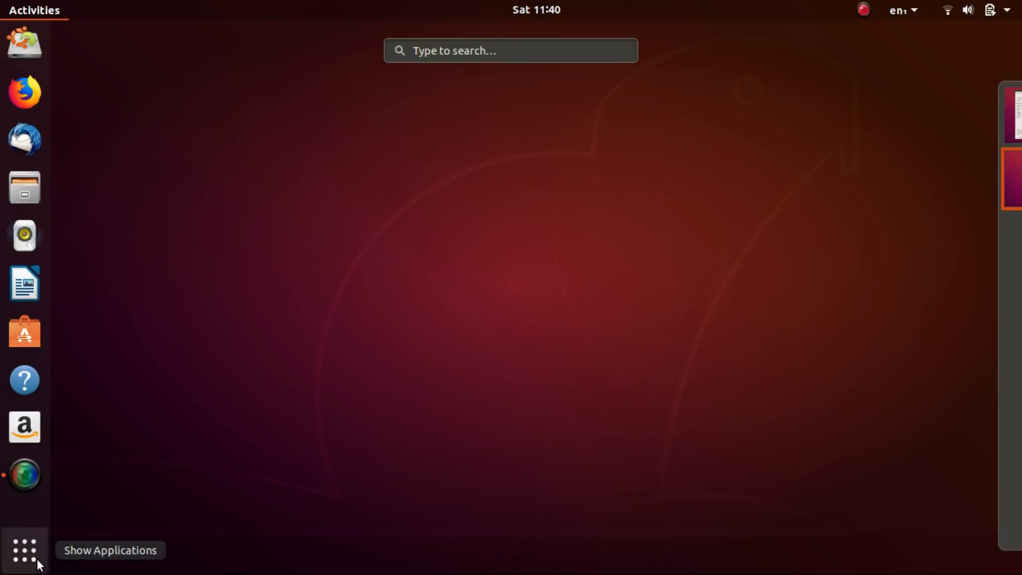
Step: Open the Background settings and scroll through the wallpaper choices
click(24, 550)
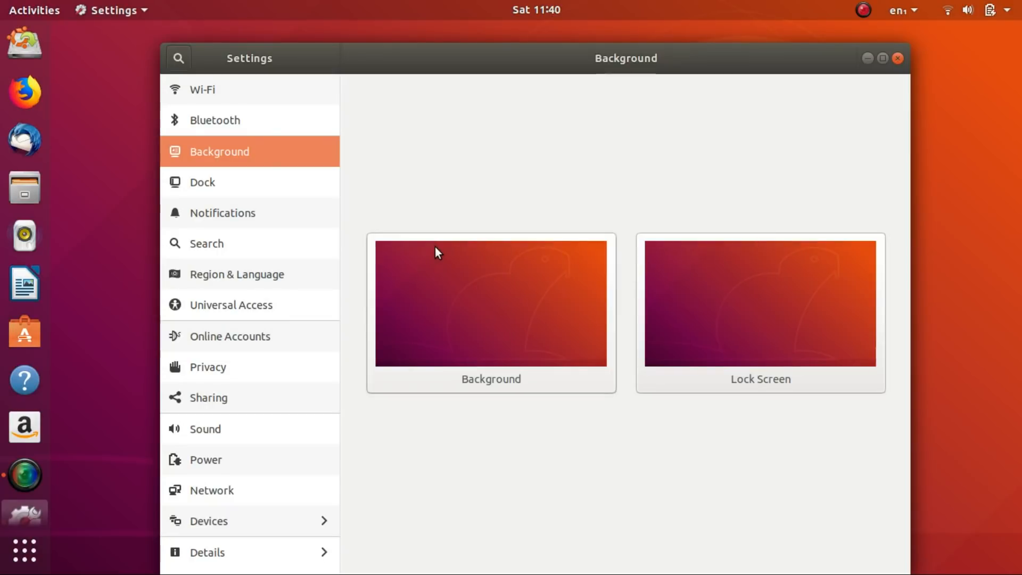
click(490, 303)
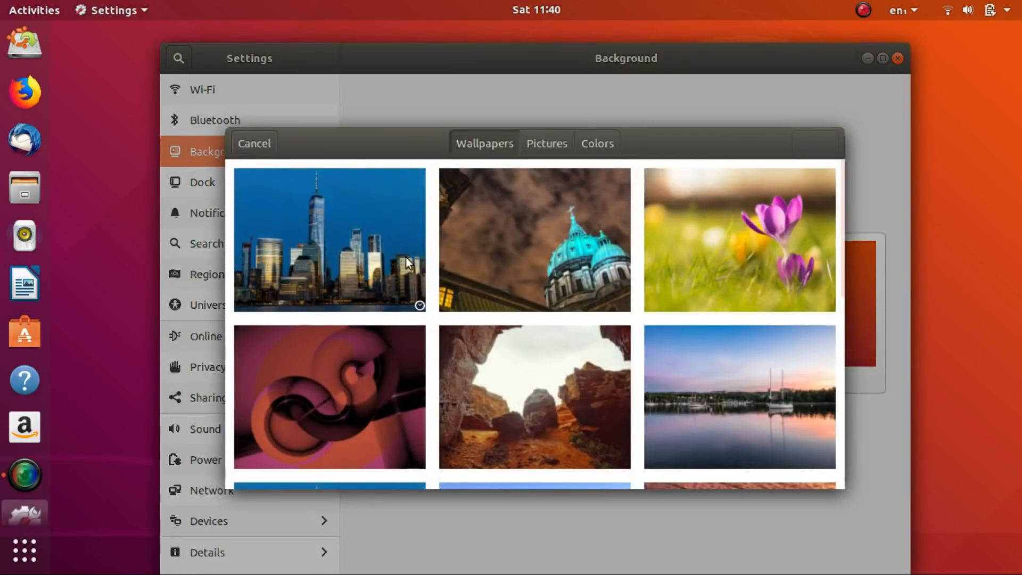
scroll(down, 3)
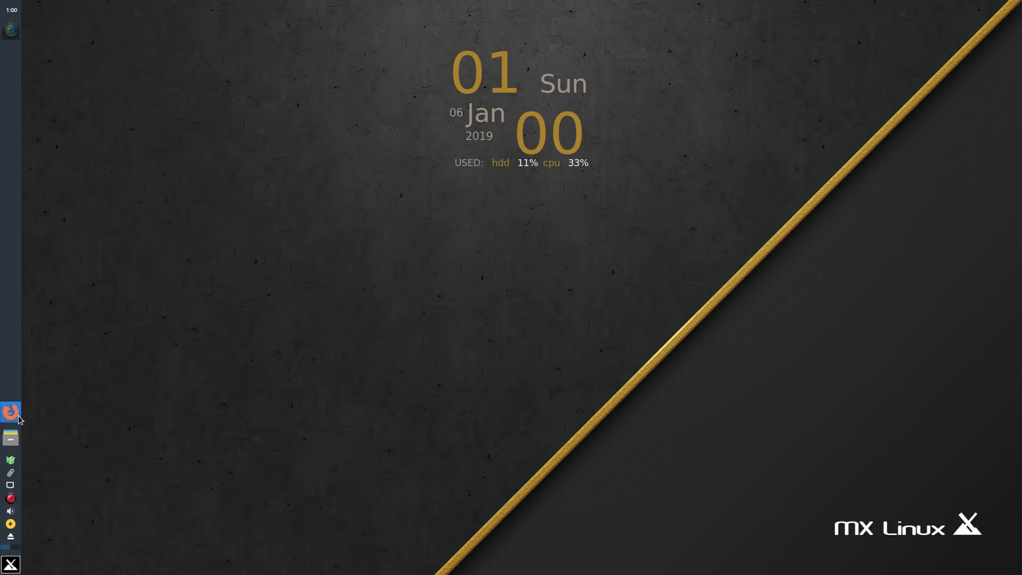
mouse_move(12, 563)
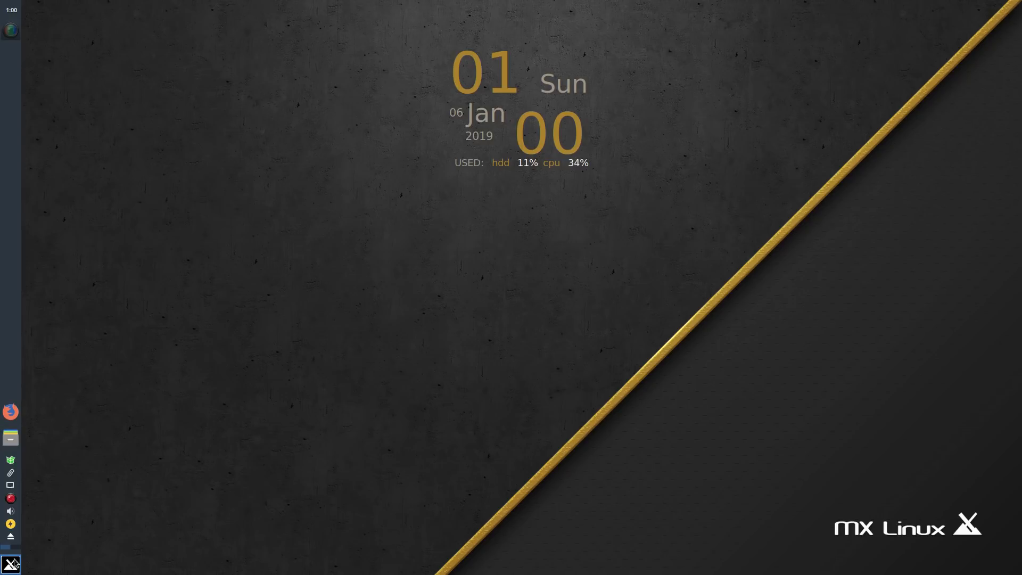
Step: Set MX Tweak to display the panel horizontally at the bottom, apply, and close it
click(11, 563)
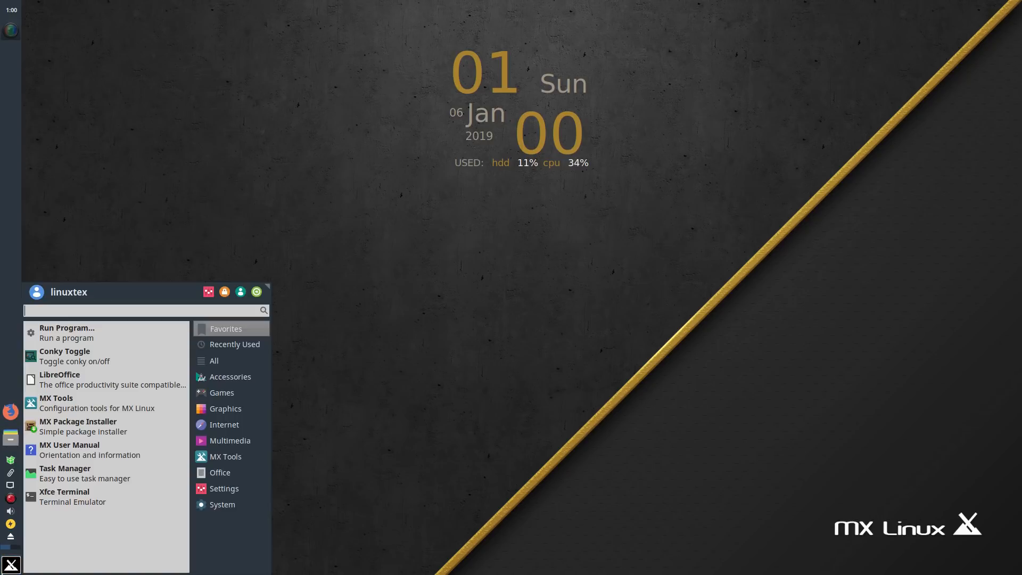
text(mx tw)
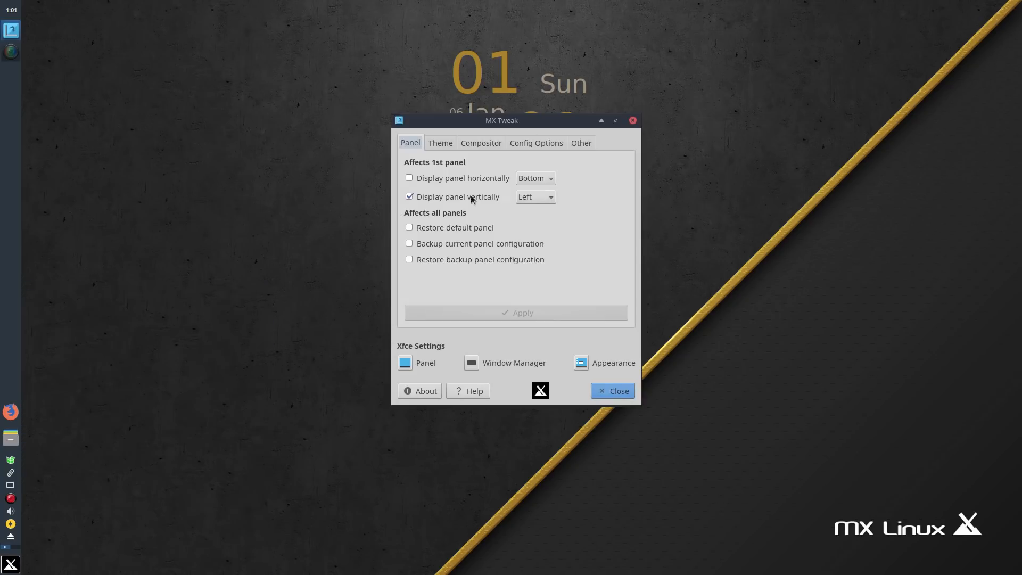
click(409, 178)
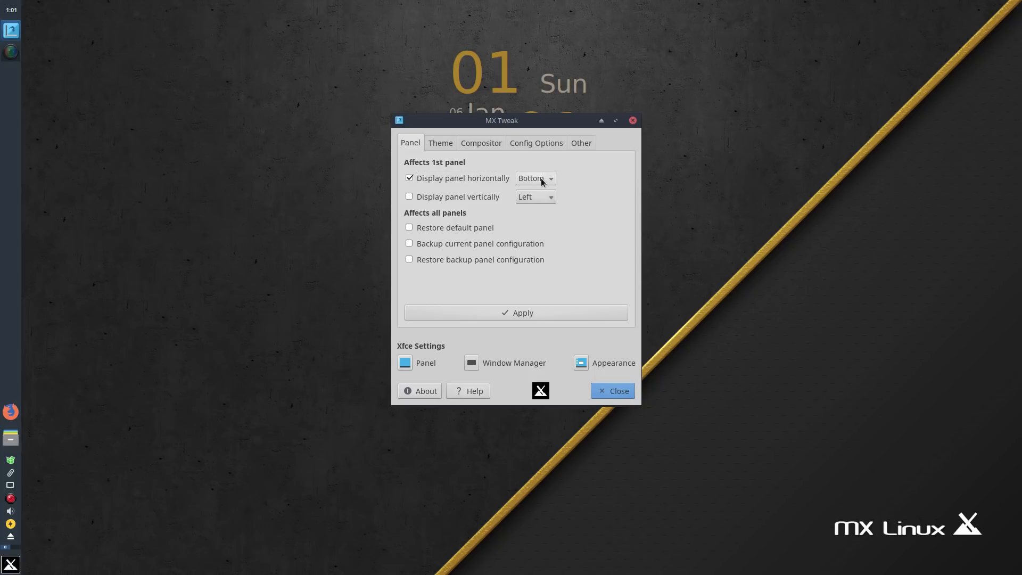
click(516, 313)
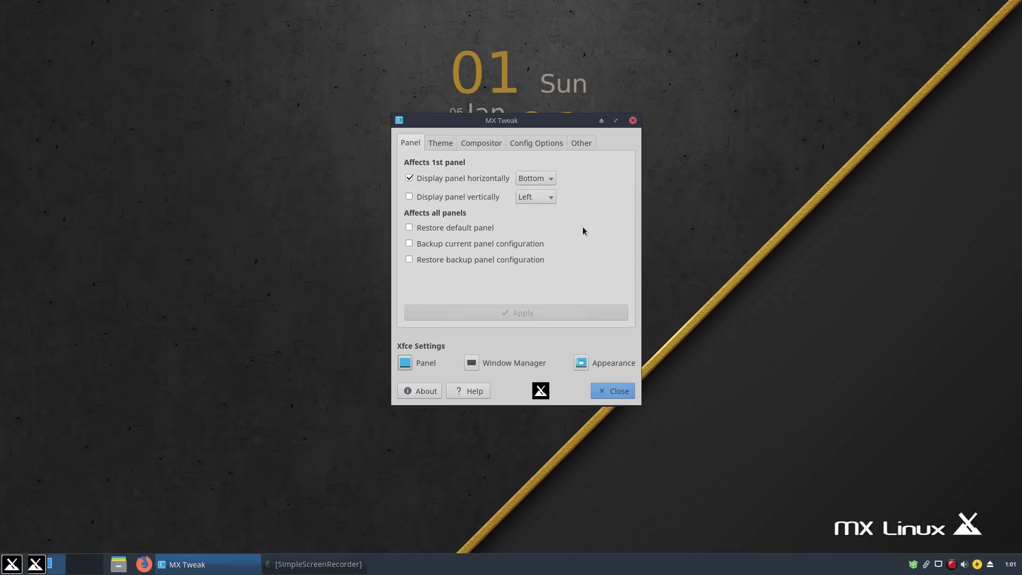
click(612, 390)
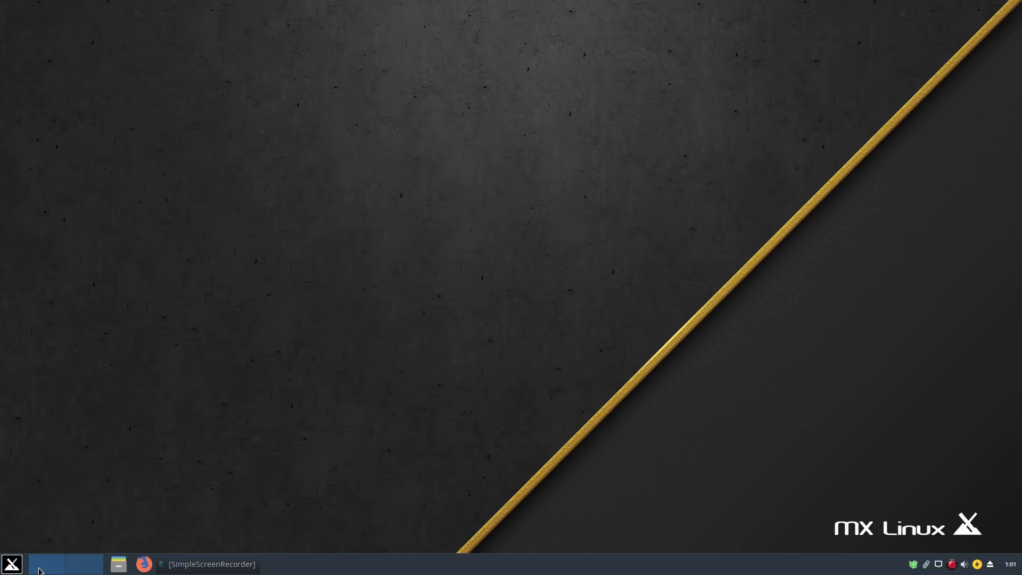
Step: Open Thunar at the home folder, browse the file system root, return home, and close it
click(11, 563)
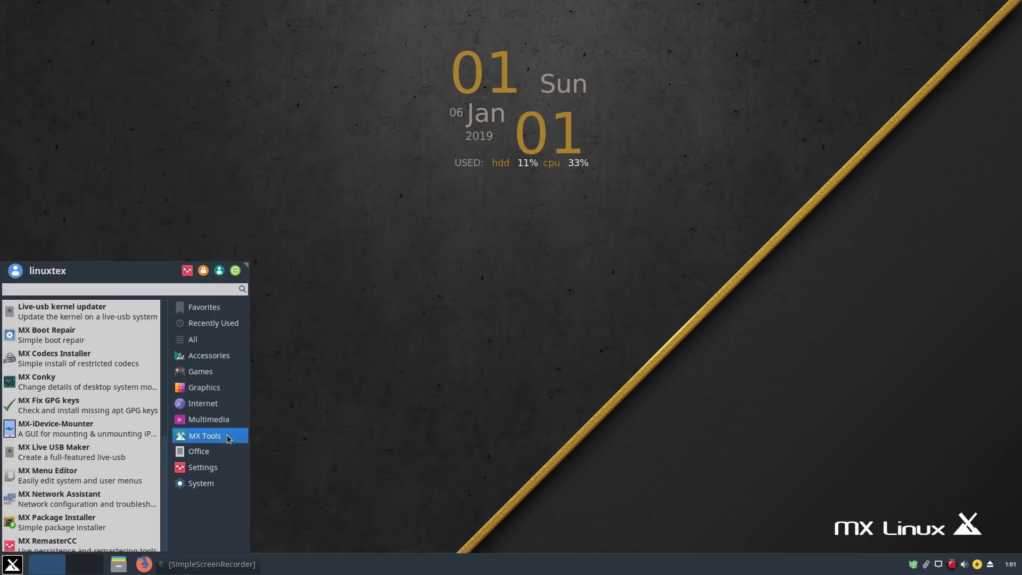
click(202, 468)
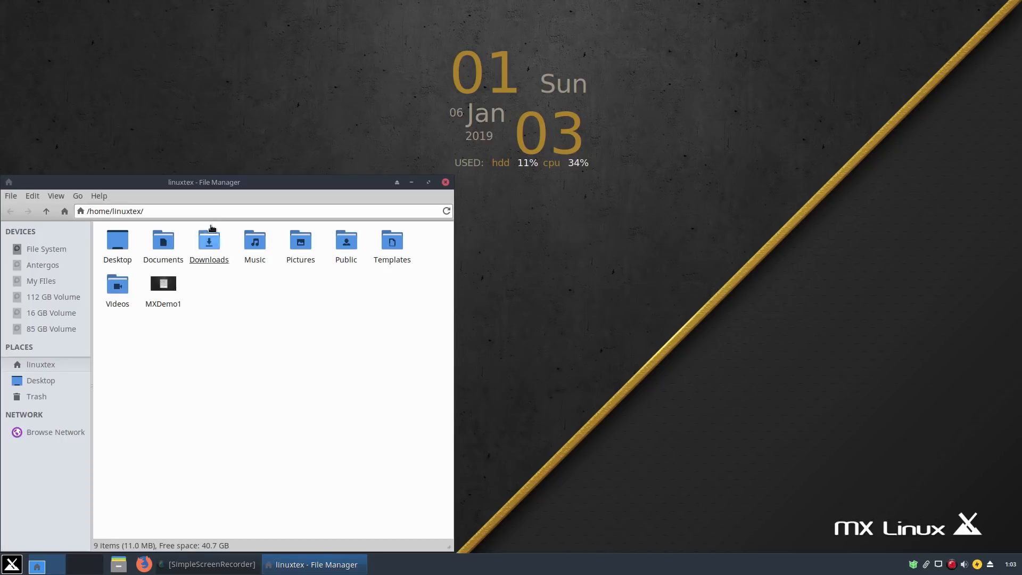
click(46, 248)
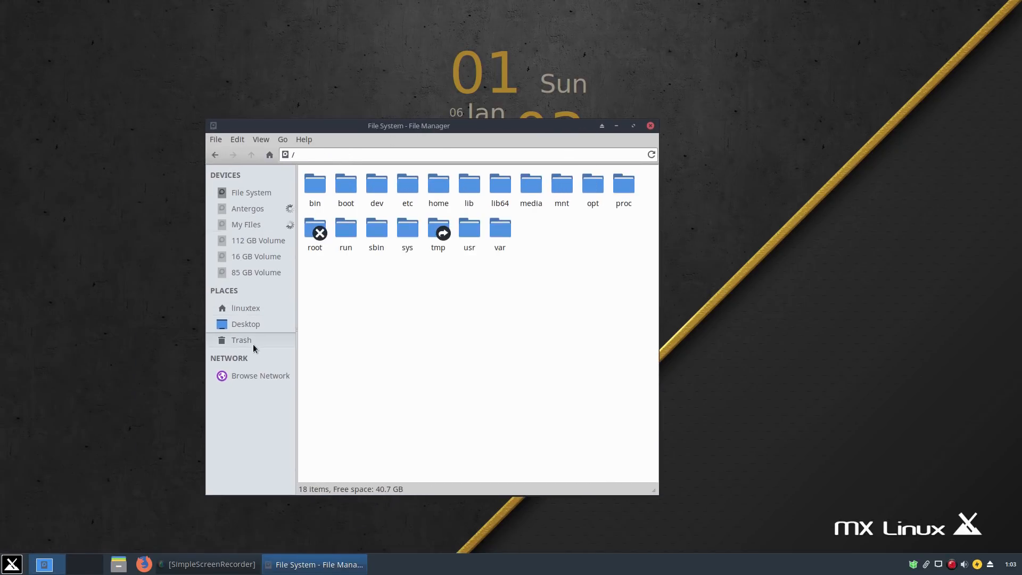
click(246, 308)
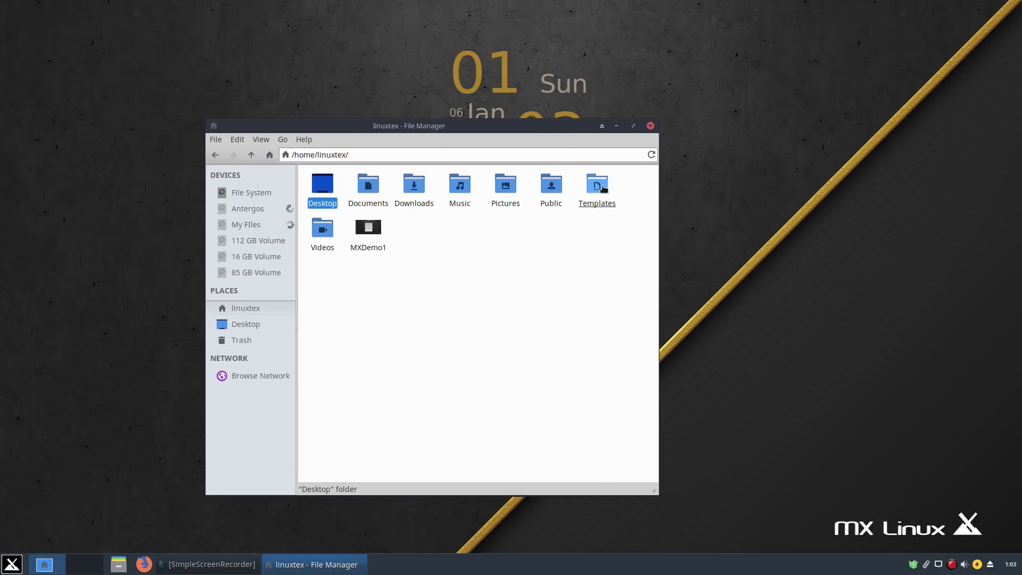
click(648, 125)
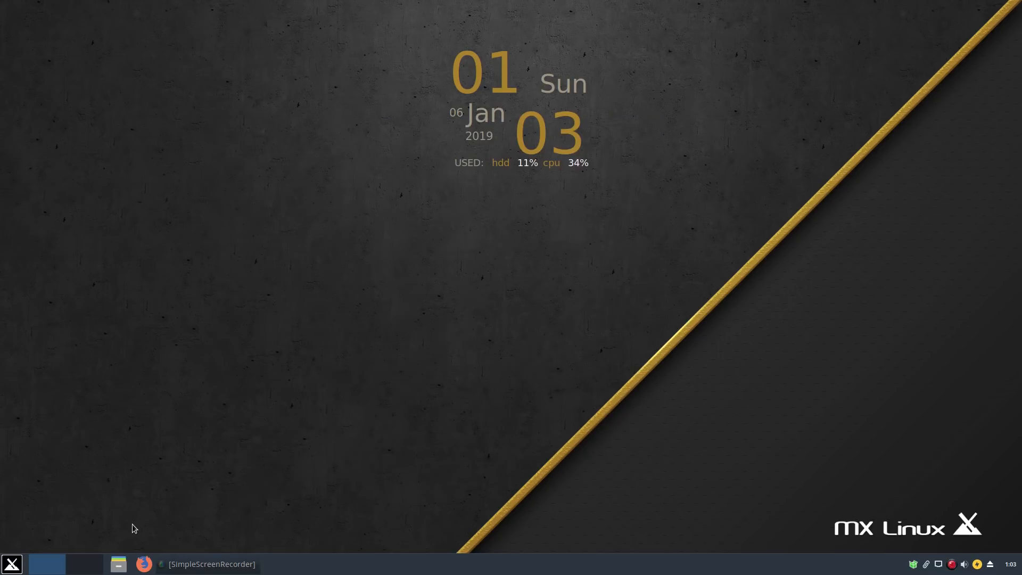
Step: Reopen Thunar from the panel, maximize and restore it, then close the window
click(118, 563)
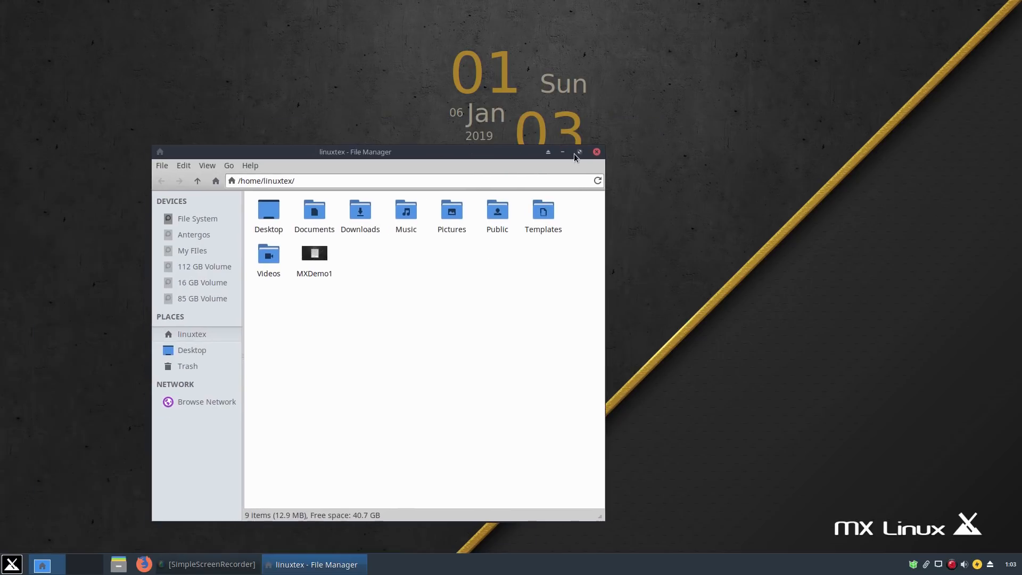
click(578, 151)
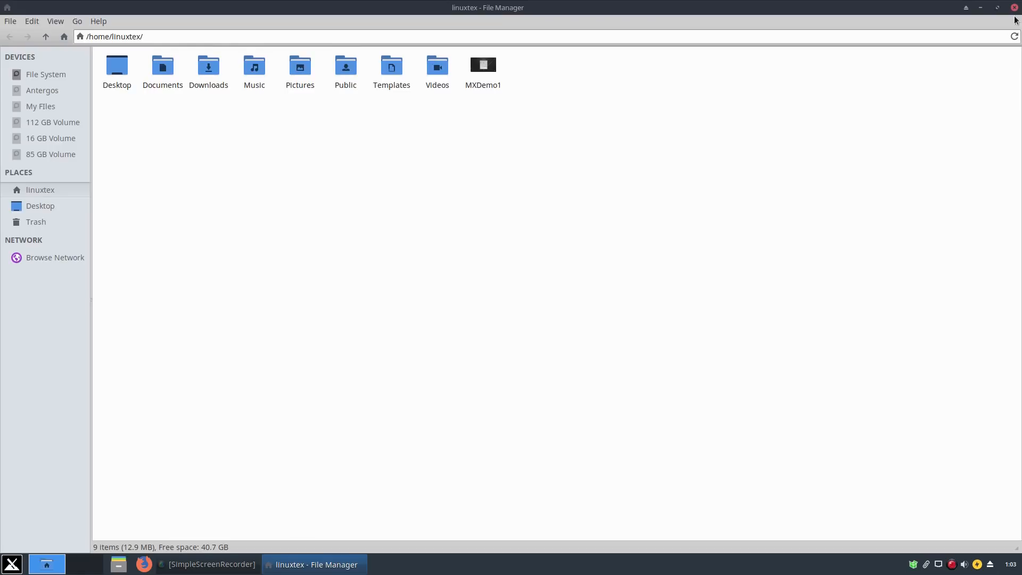
click(997, 7)
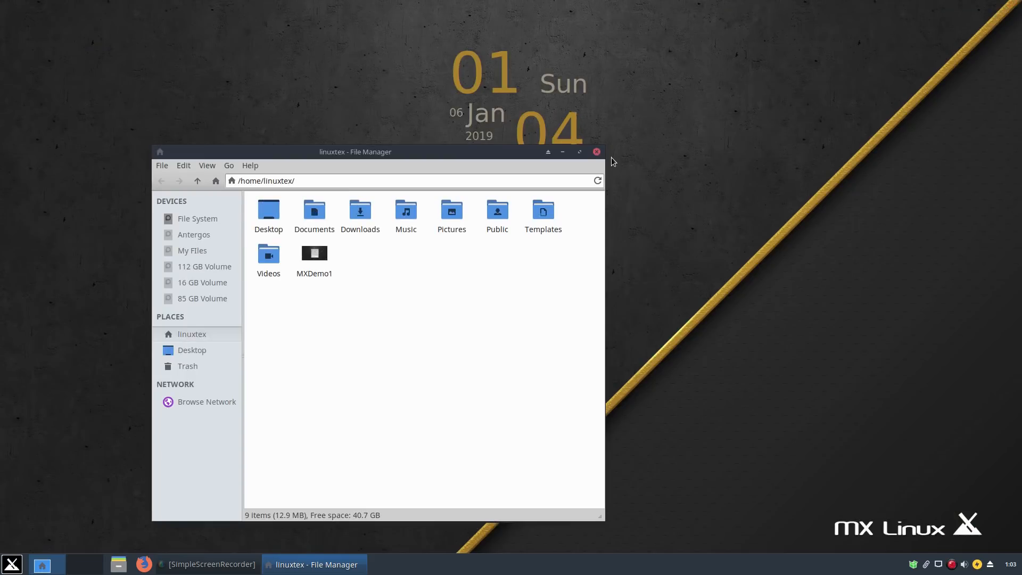
click(595, 151)
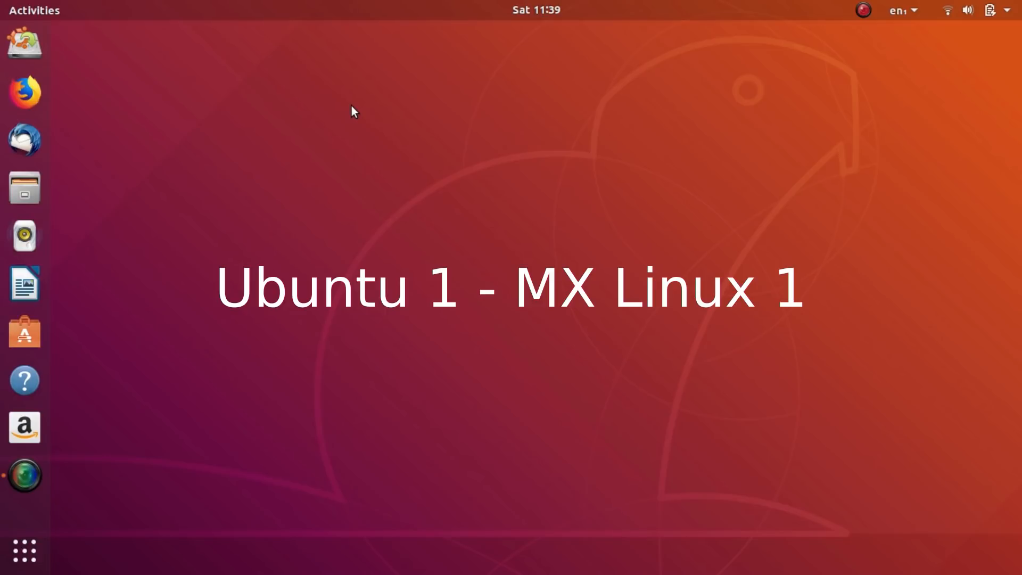
Step: Show Ubuntu's full app grid, then switch to the Frequent applications view
click(24, 549)
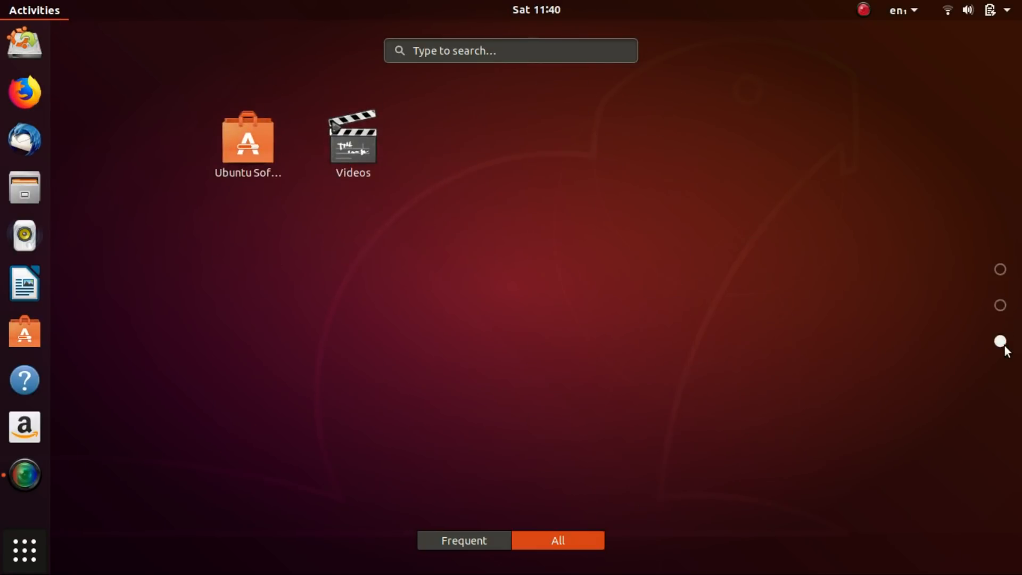
click(464, 541)
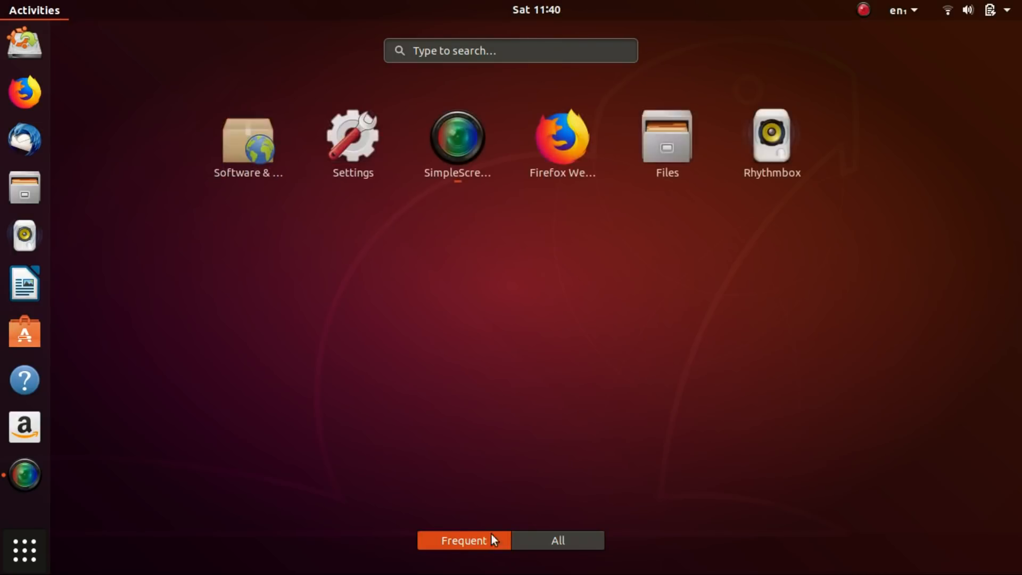
click(557, 540)
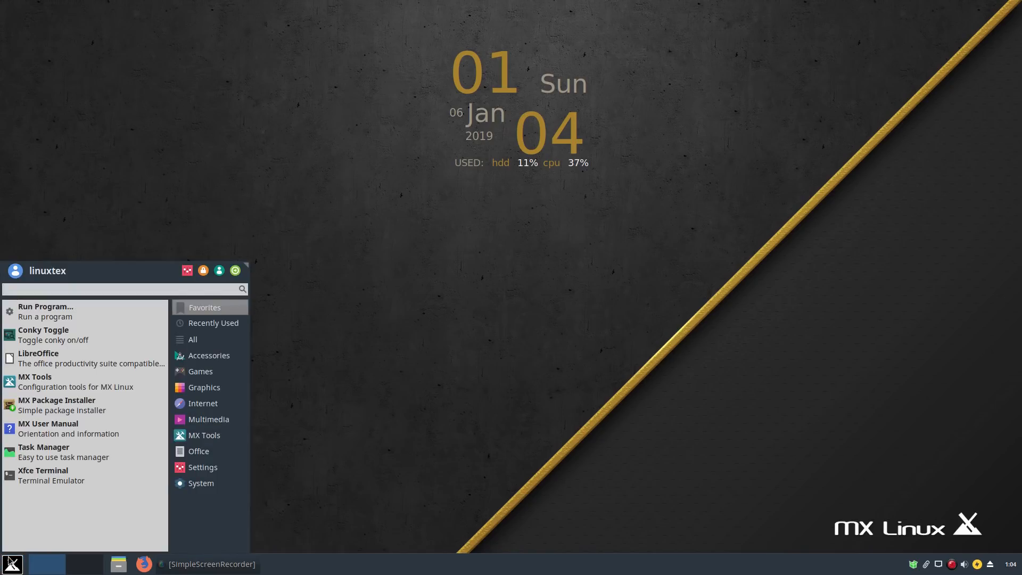
Step: Launch SMTube from the All applications list in the Whisker menu
click(193, 339)
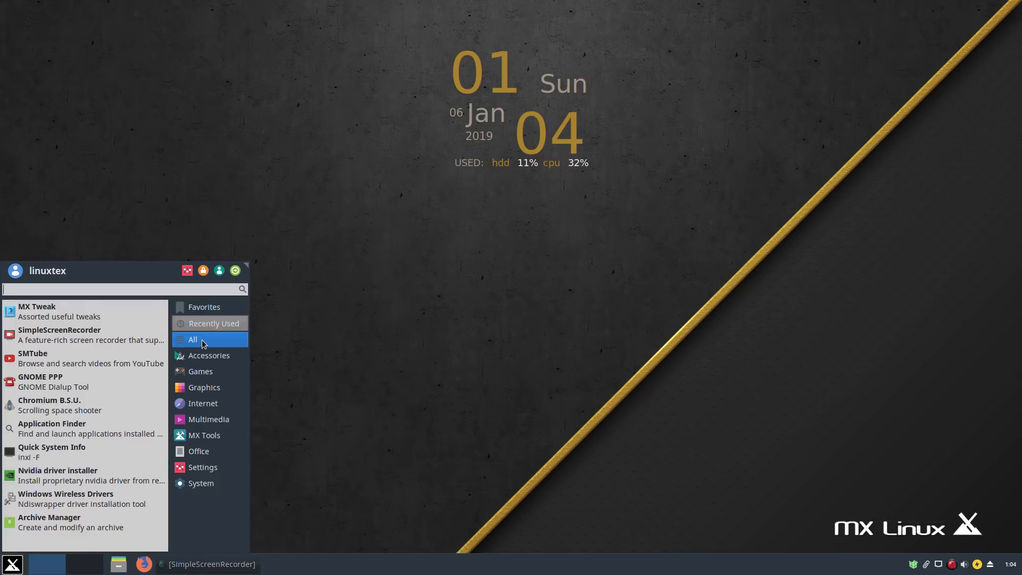
click(192, 339)
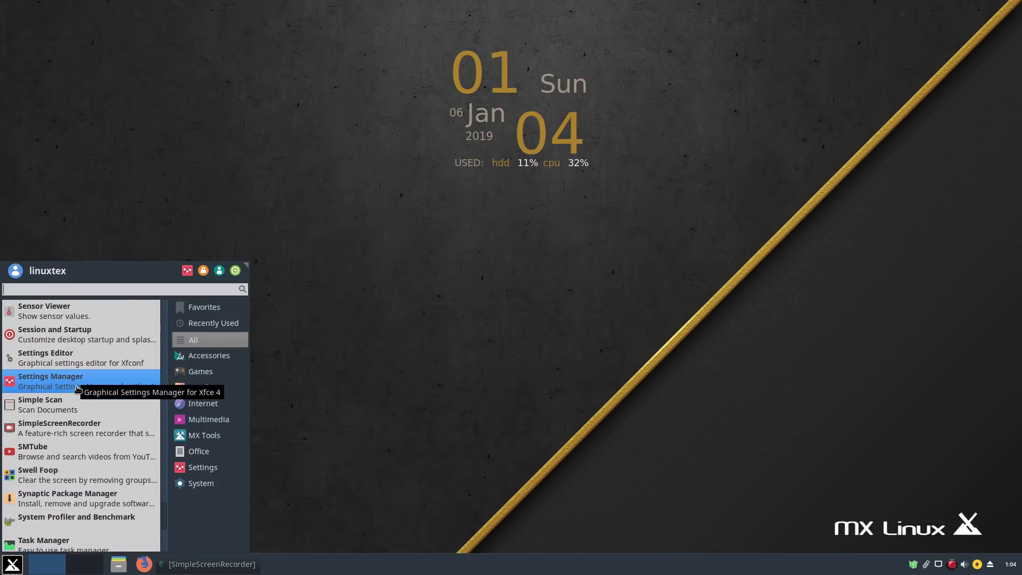
scroll(down, 3)
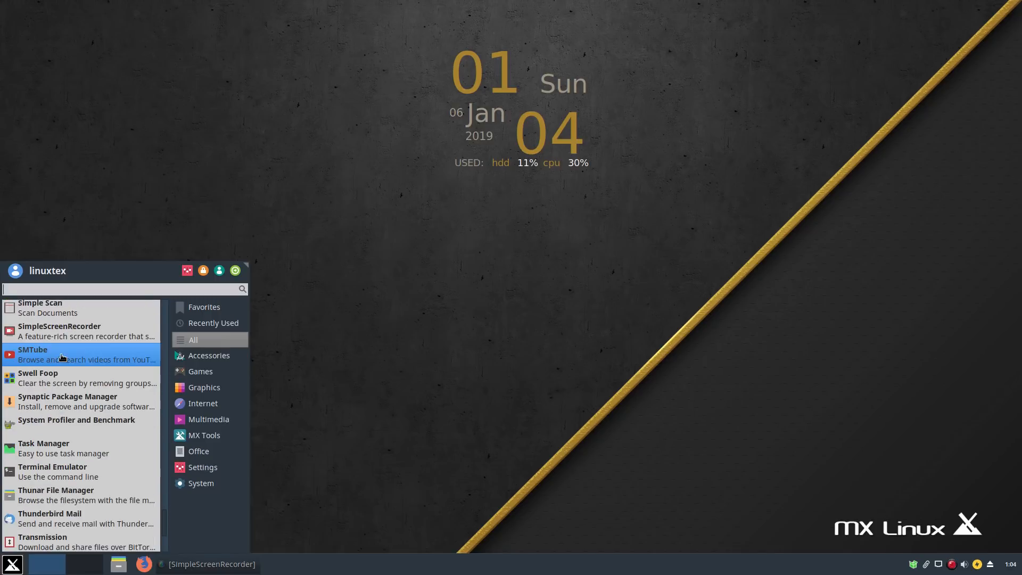
click(33, 349)
text(linux tex)
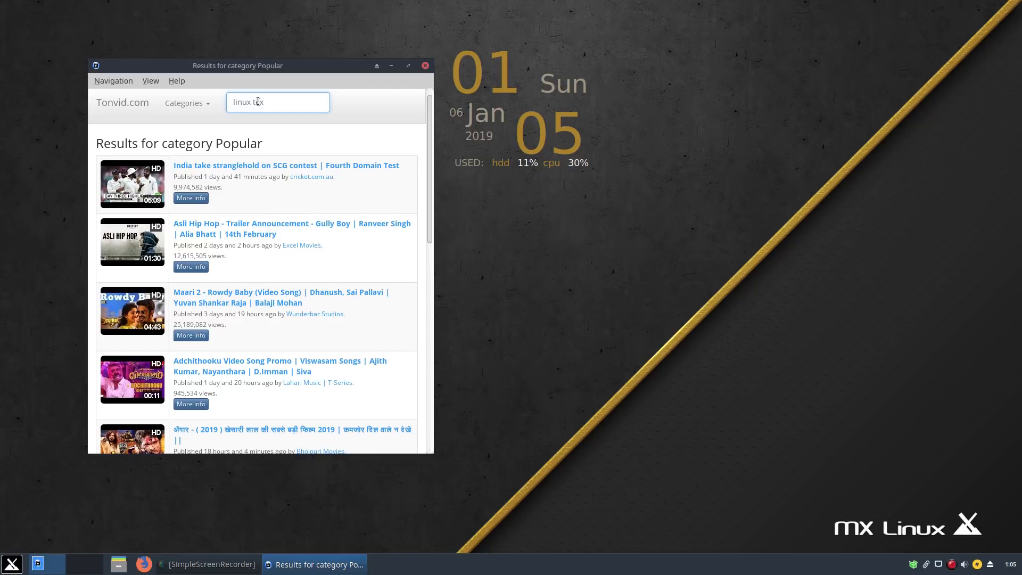
Step: Search SMTube for 'linux tex', restore the window, and close SMTube
key(Return)
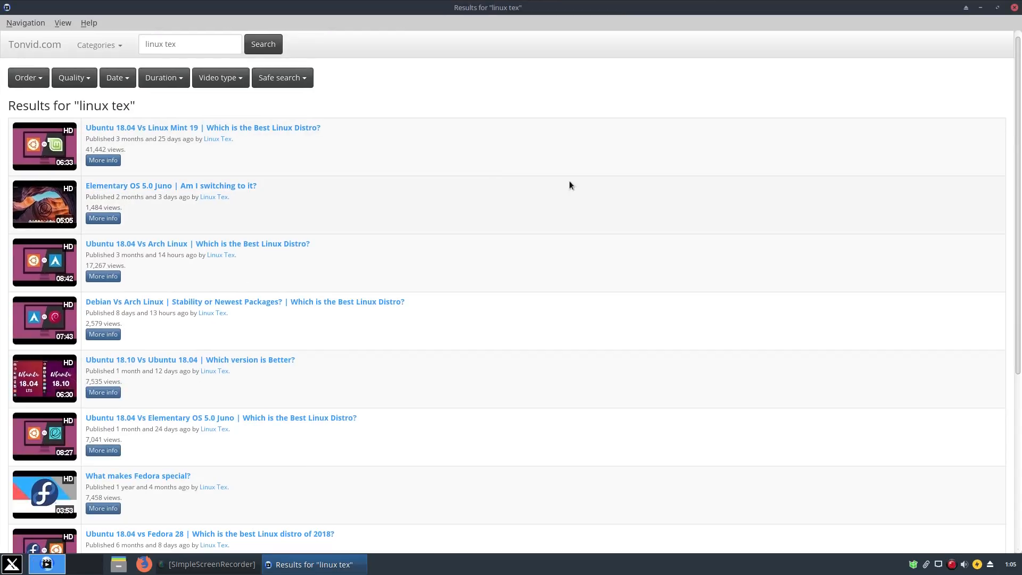
click(995, 7)
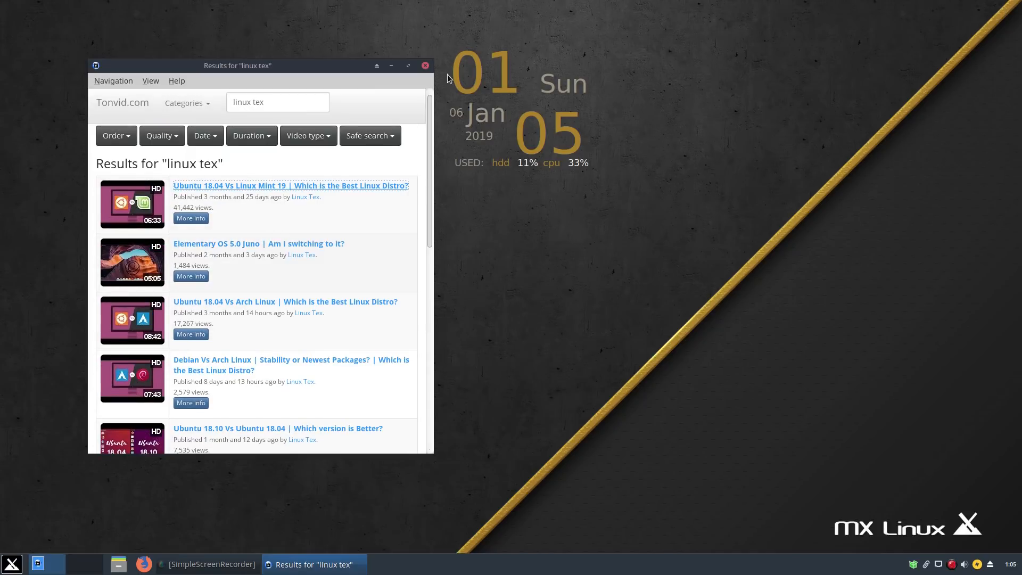
click(12, 563)
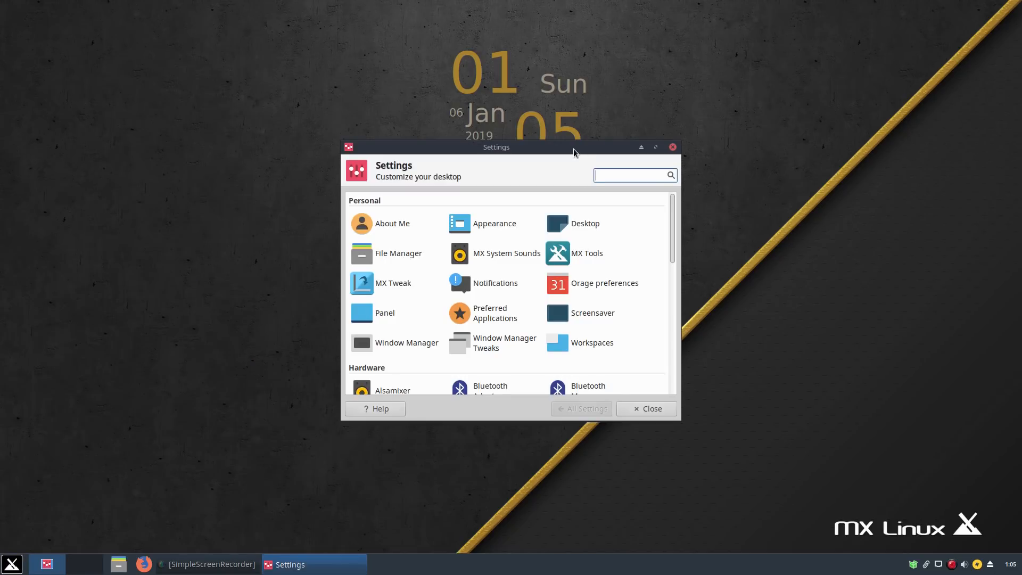
Step: Set the Appearance style to Numix and preview it in the file manager
click(655, 147)
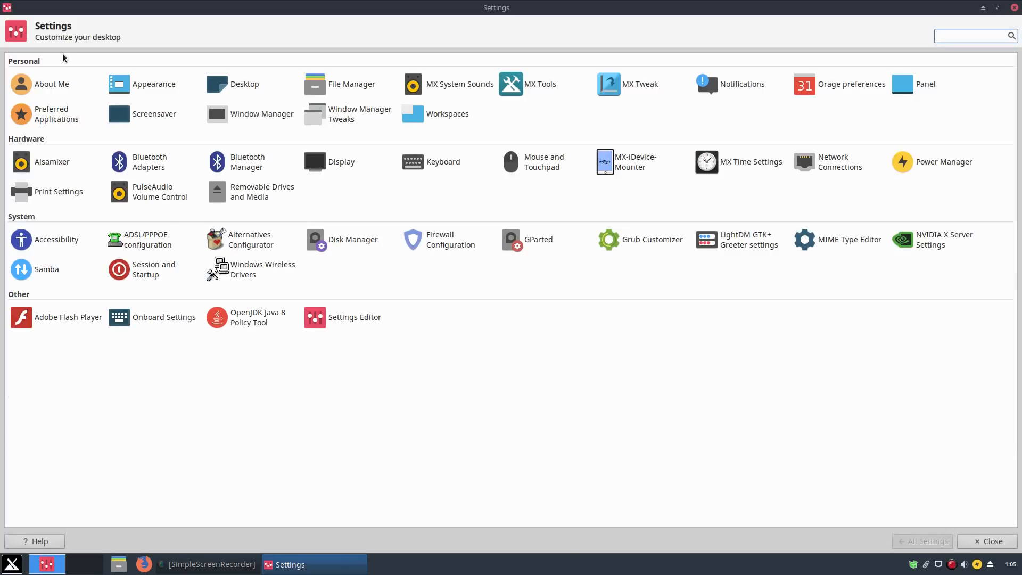
click(154, 83)
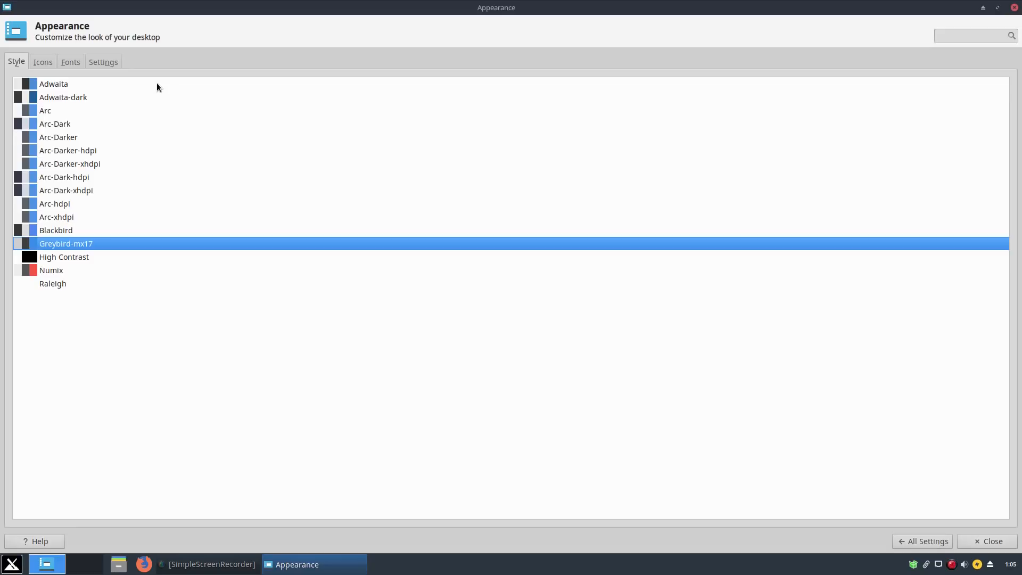
click(52, 268)
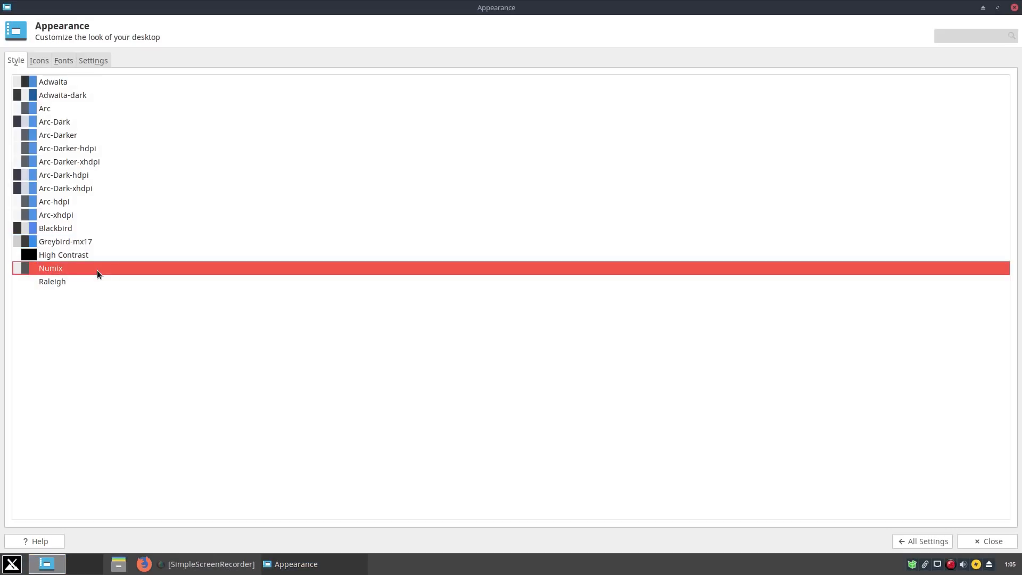
click(996, 6)
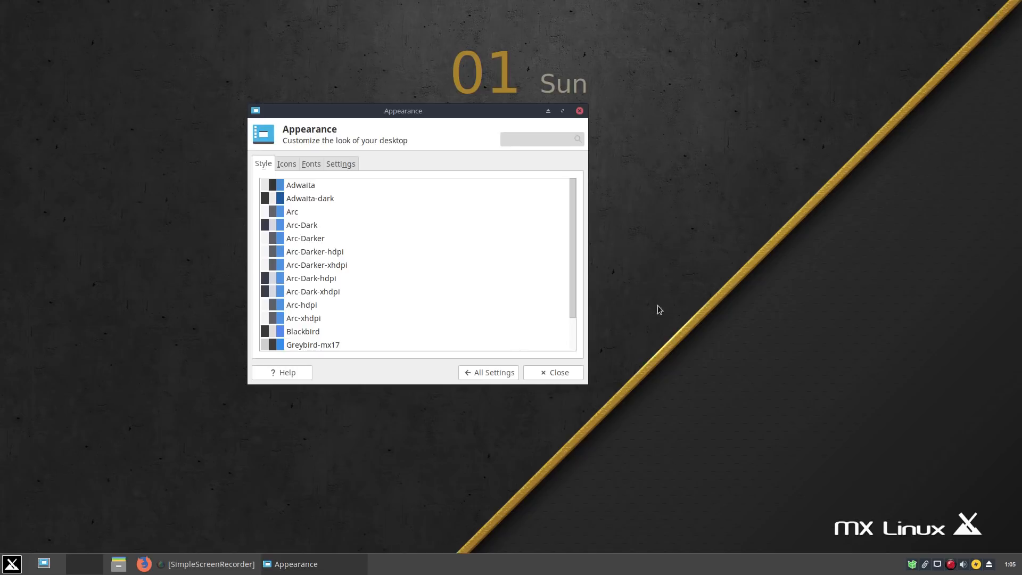
mouse_move(119, 564)
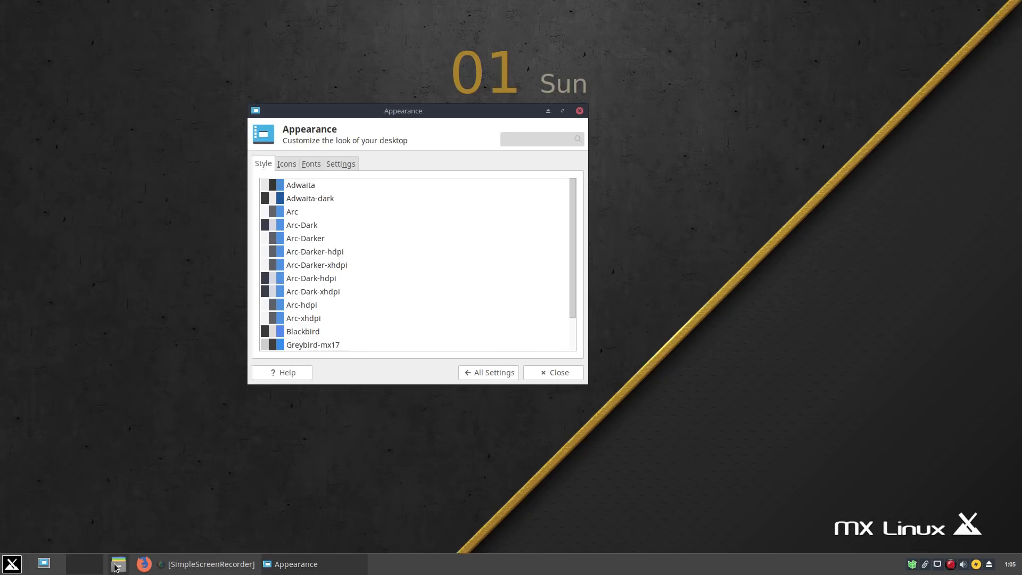
click(118, 564)
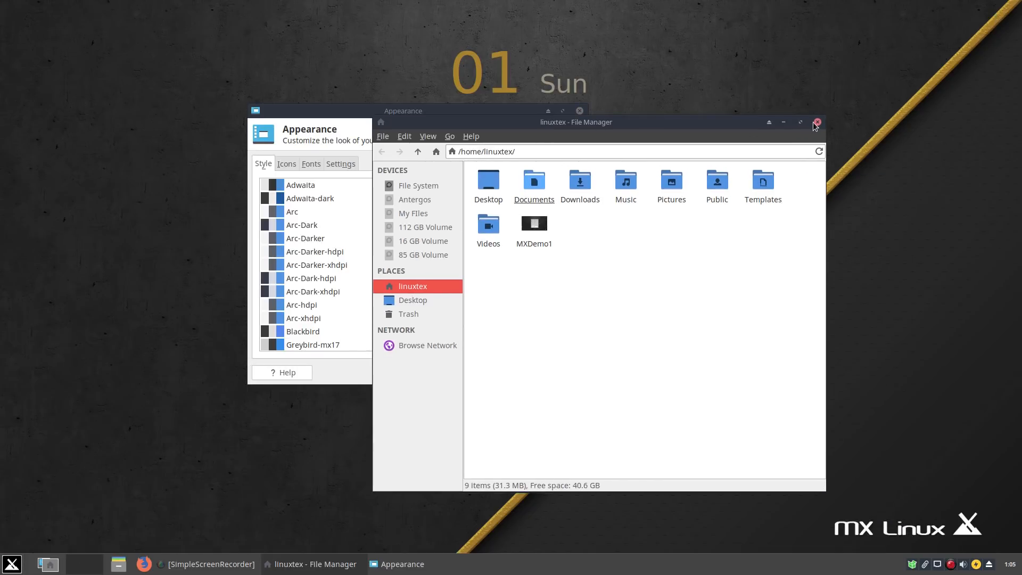
click(817, 122)
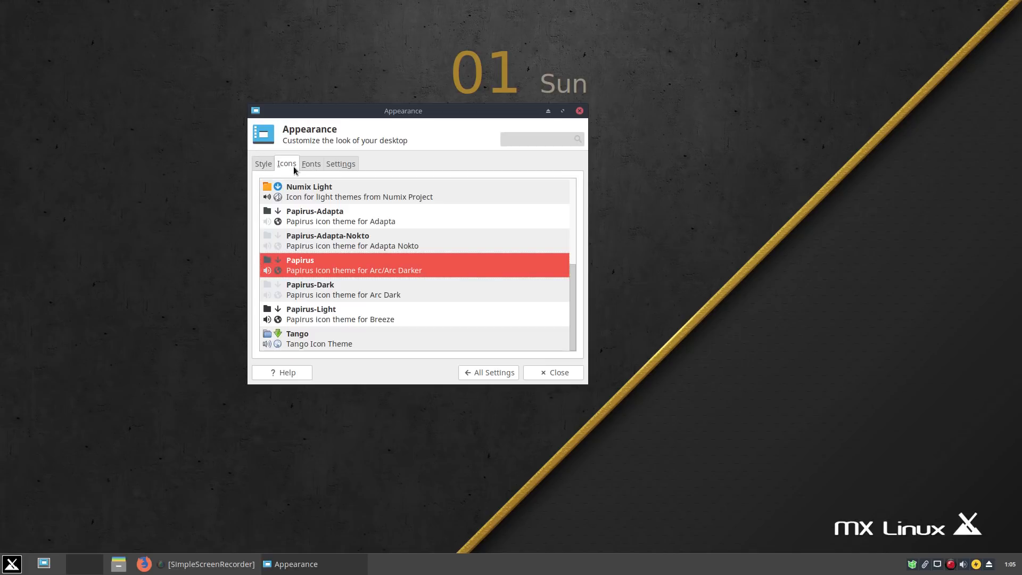
Step: View the font settings, select the Papirus-Adapta icon theme, and return to All Settings
click(311, 163)
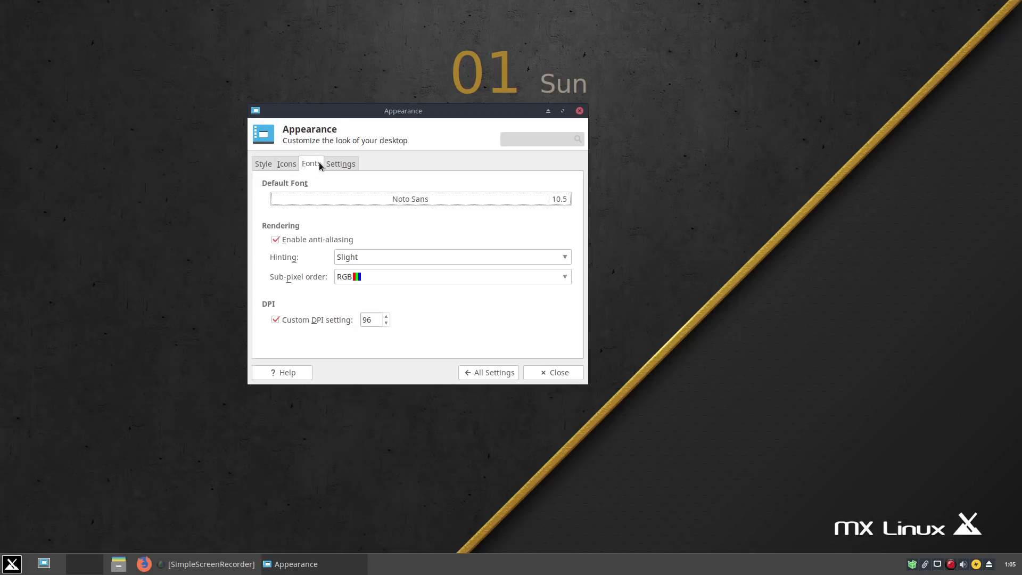
click(286, 163)
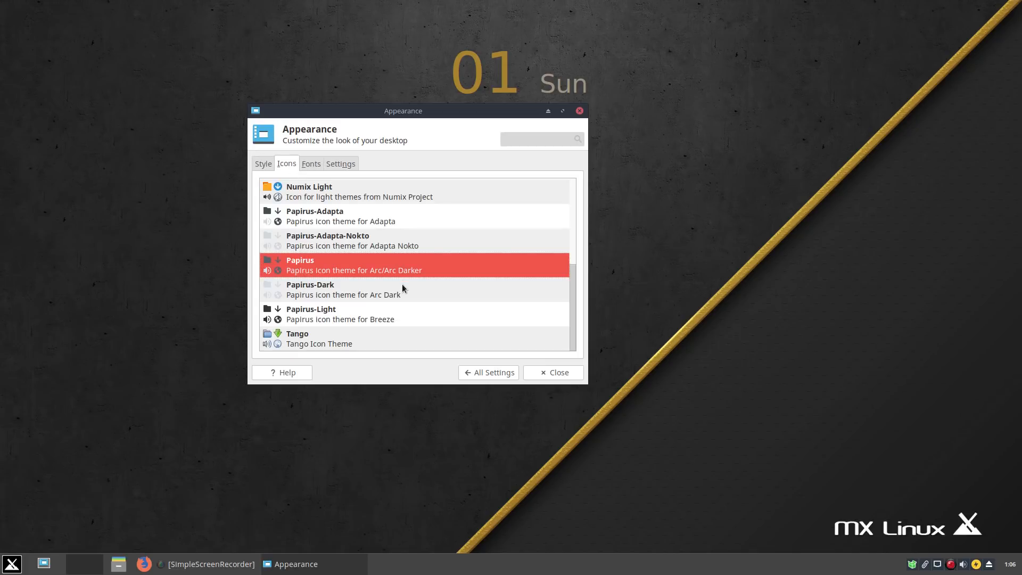
click(344, 191)
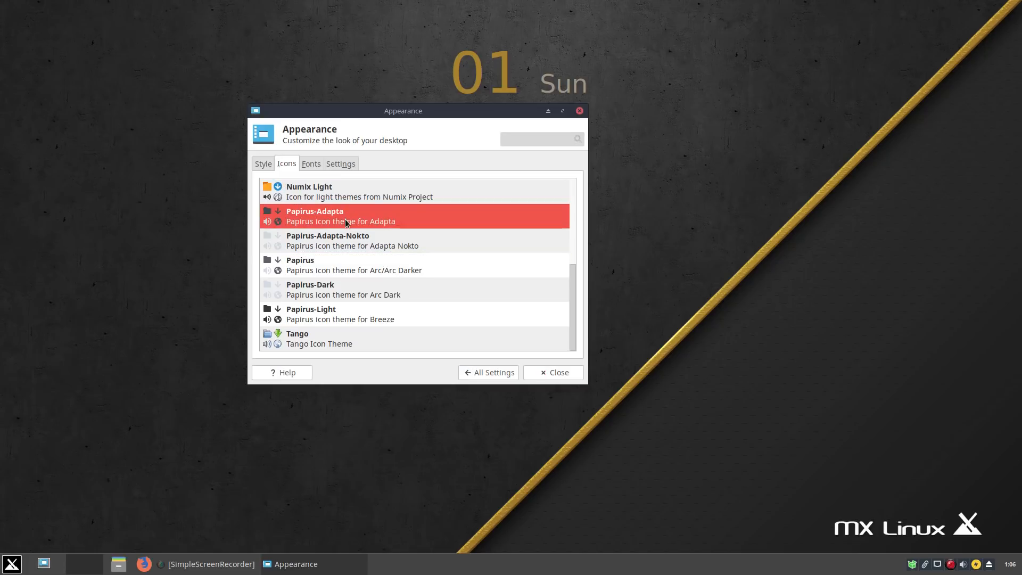
click(353, 265)
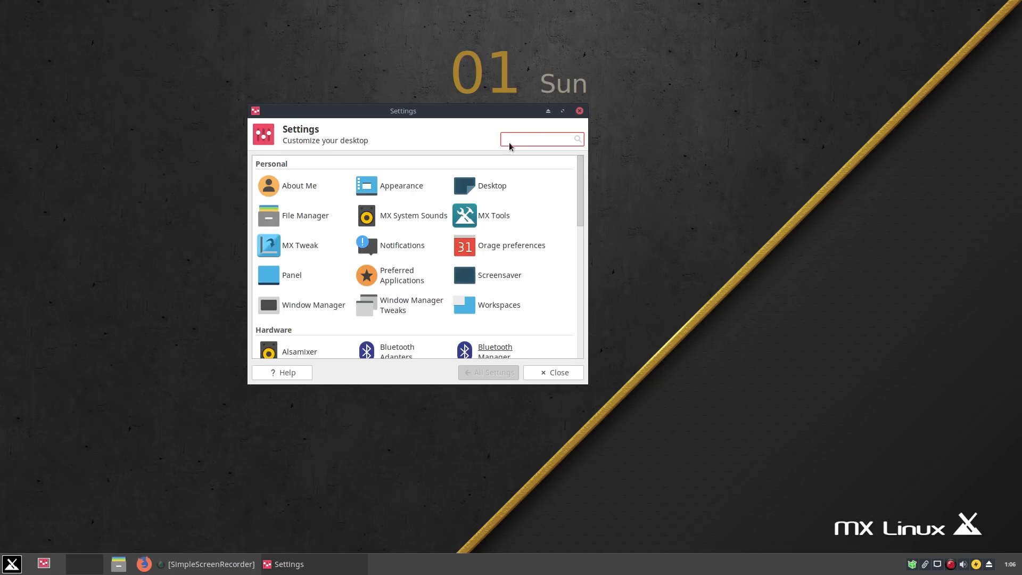
Step: Open MX Tweak and browse its theme and compositor options
click(562, 111)
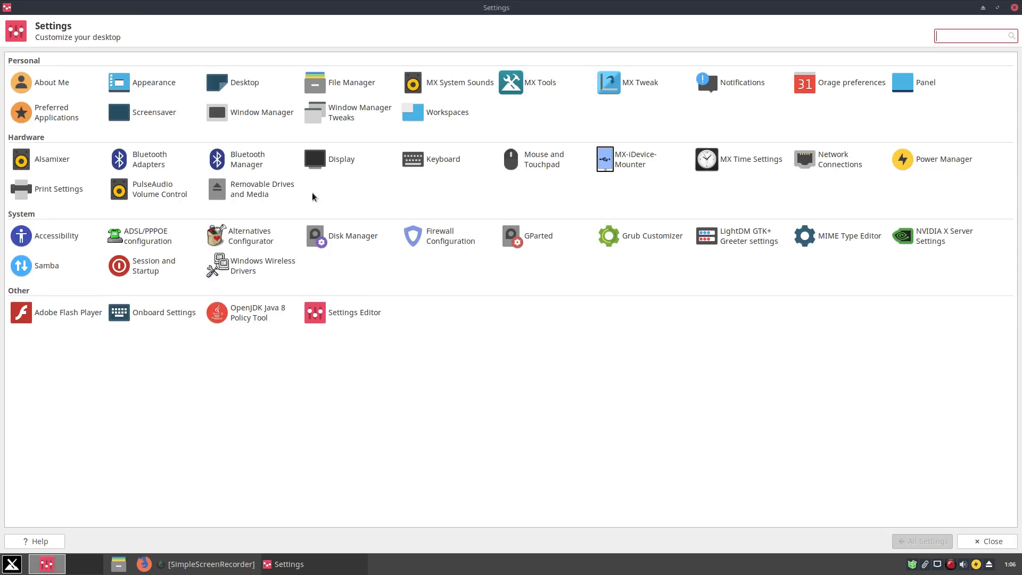
mouse_move(648, 71)
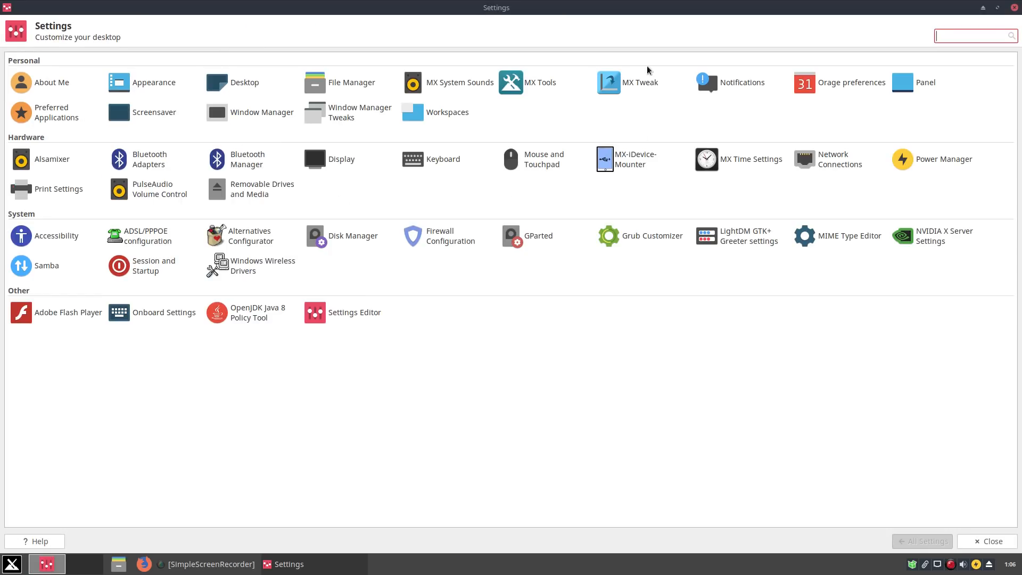
click(607, 82)
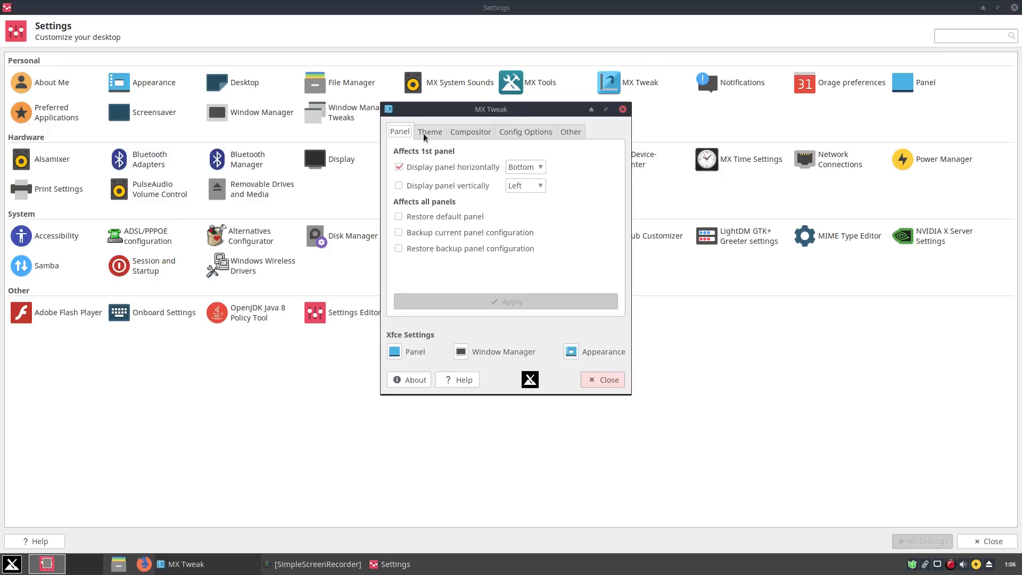
click(430, 132)
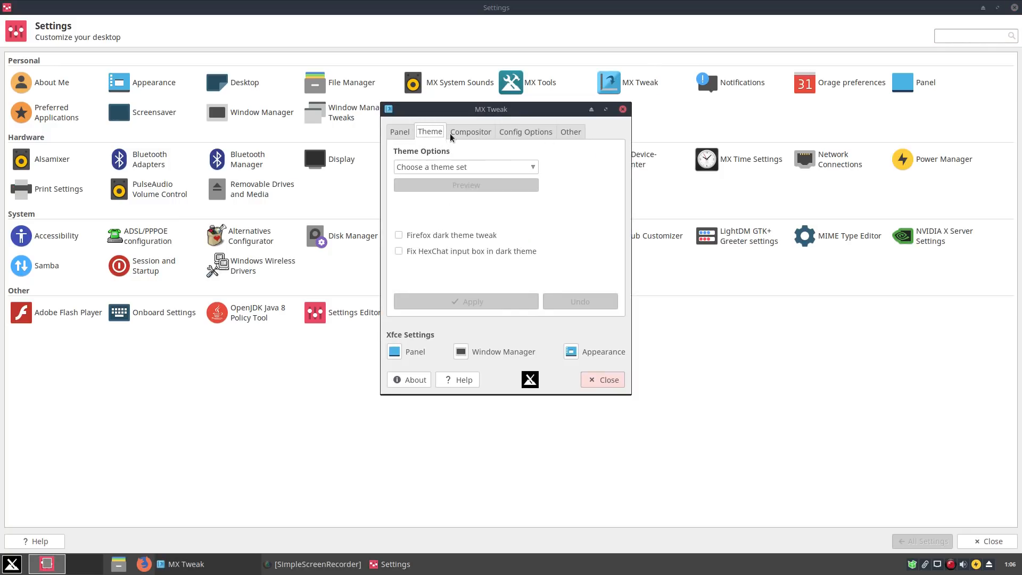
click(464, 167)
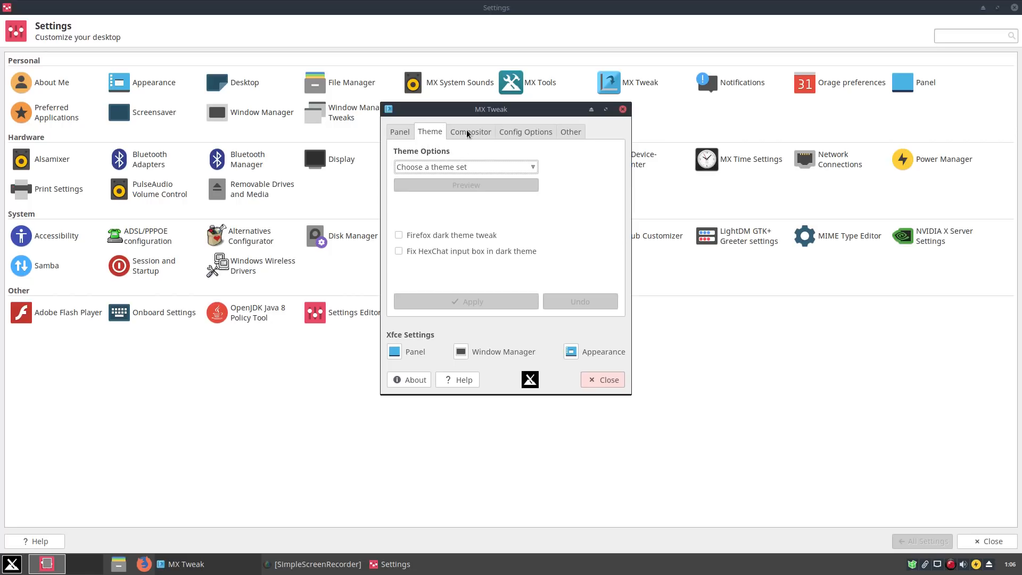
click(470, 131)
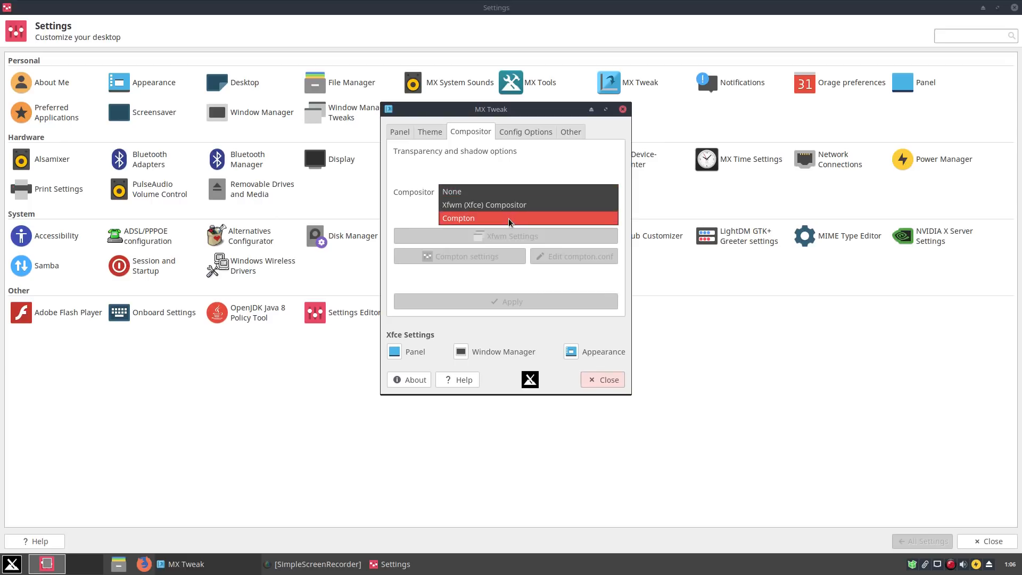
Step: View MX Tweak's Config Options, then open and close Alsamixer
click(525, 131)
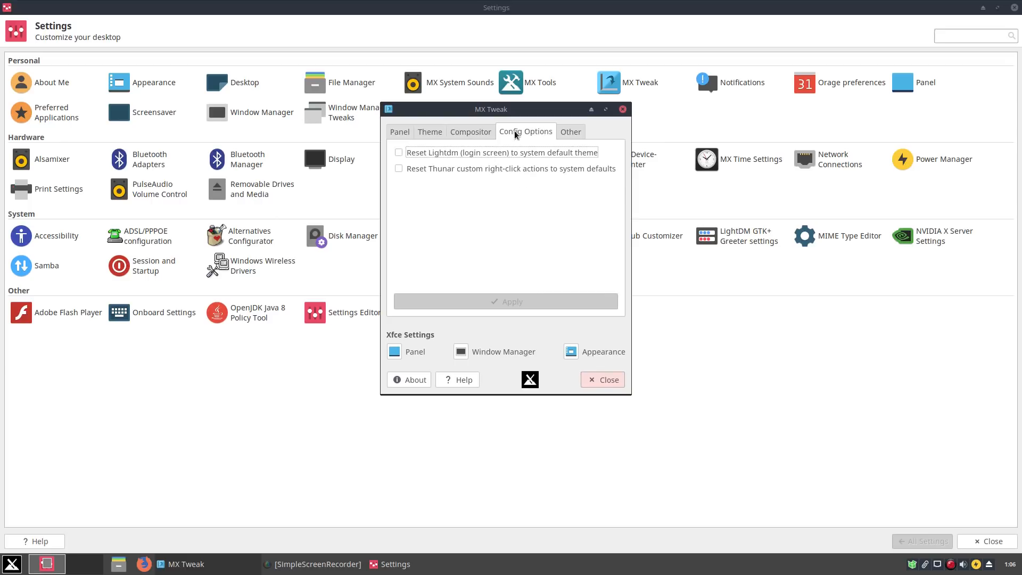
click(569, 132)
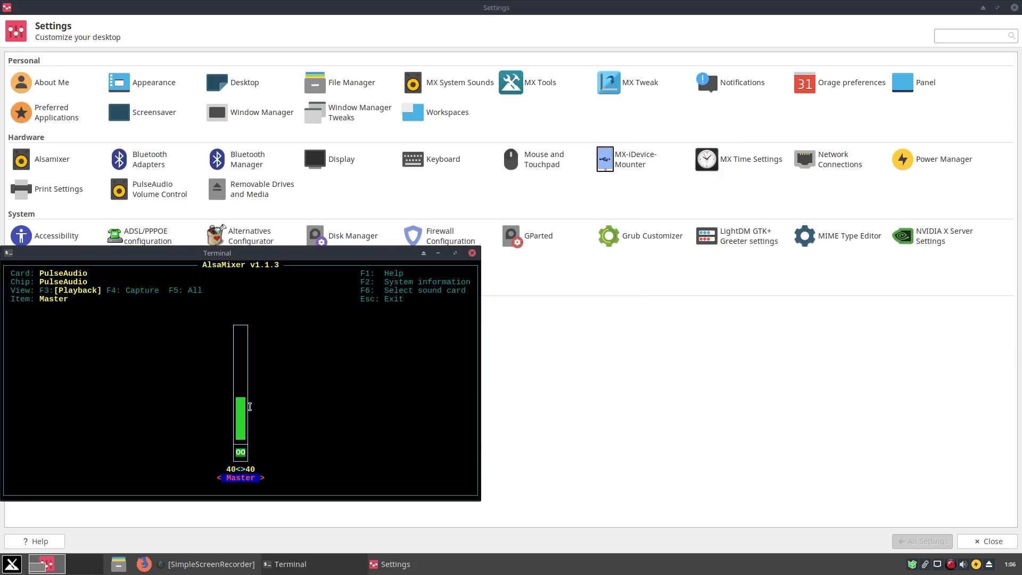
click(473, 253)
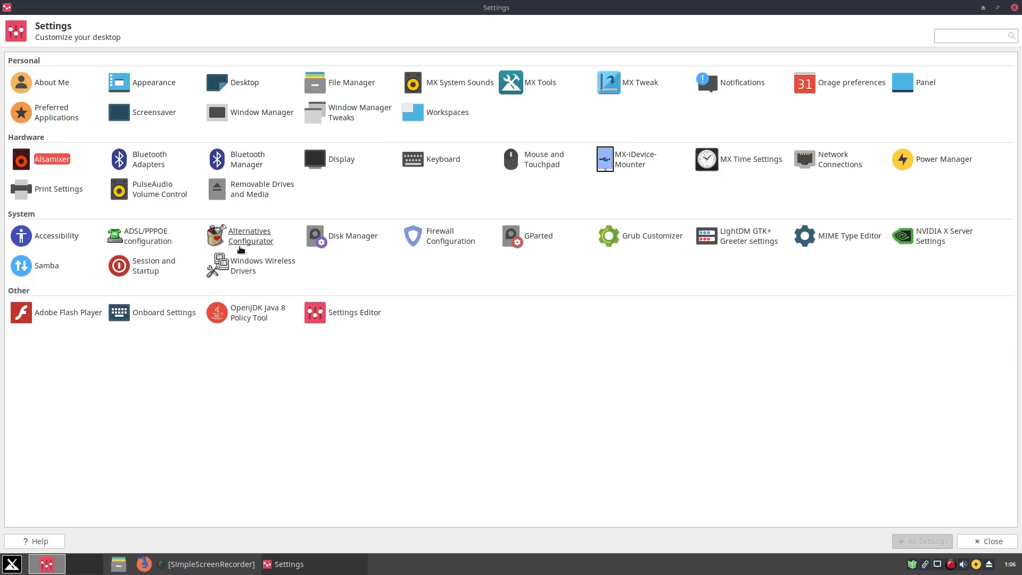
mouse_move(151, 235)
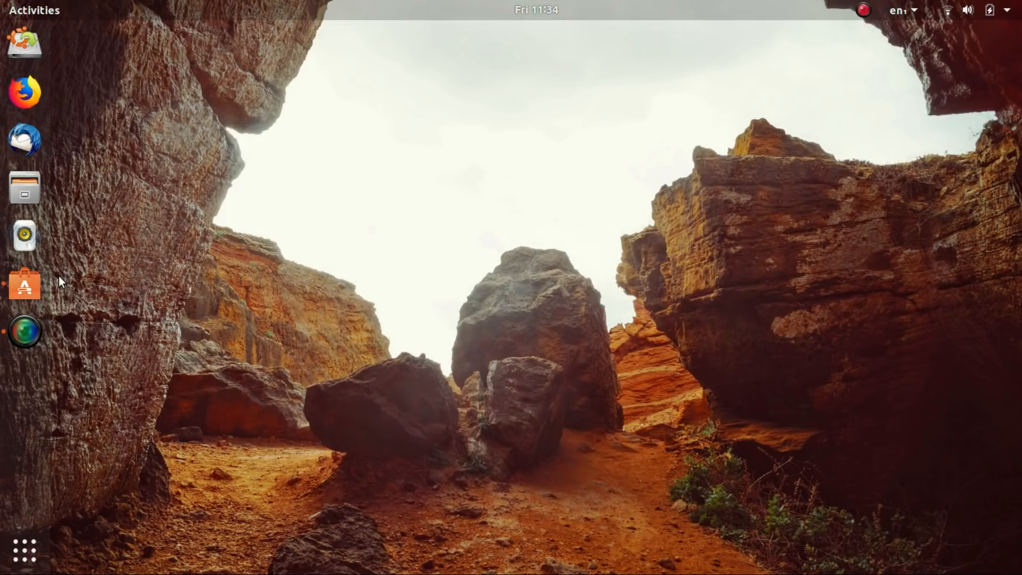
Step: Open Ubuntu Software and view the Wire app page
click(24, 285)
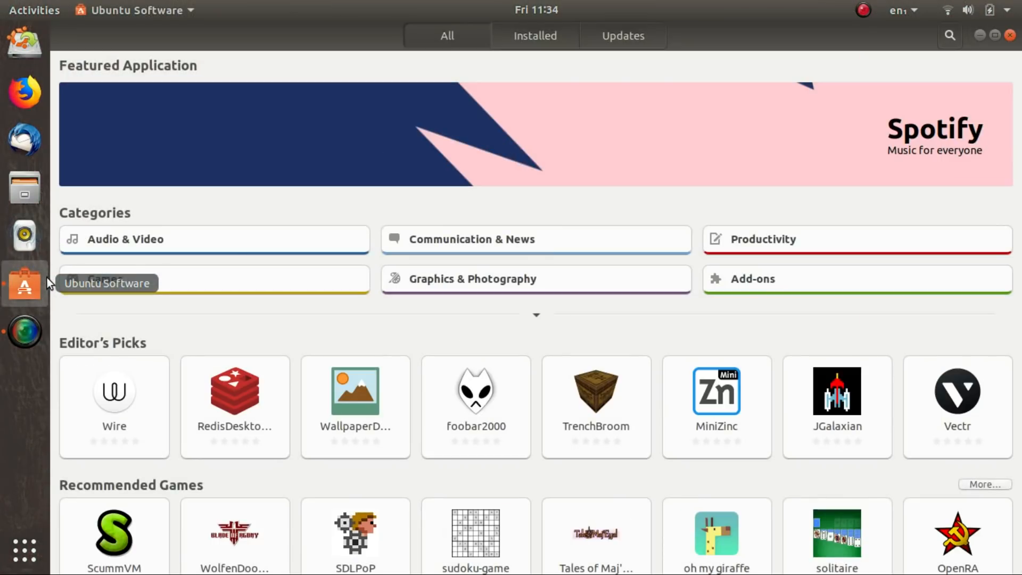
scroll(down, 3)
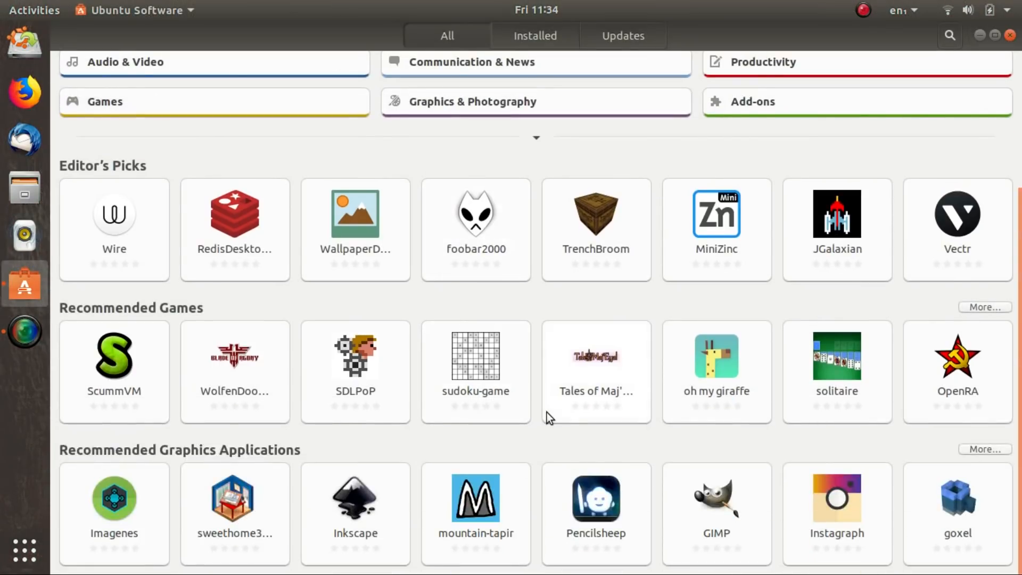
scroll(up, 3)
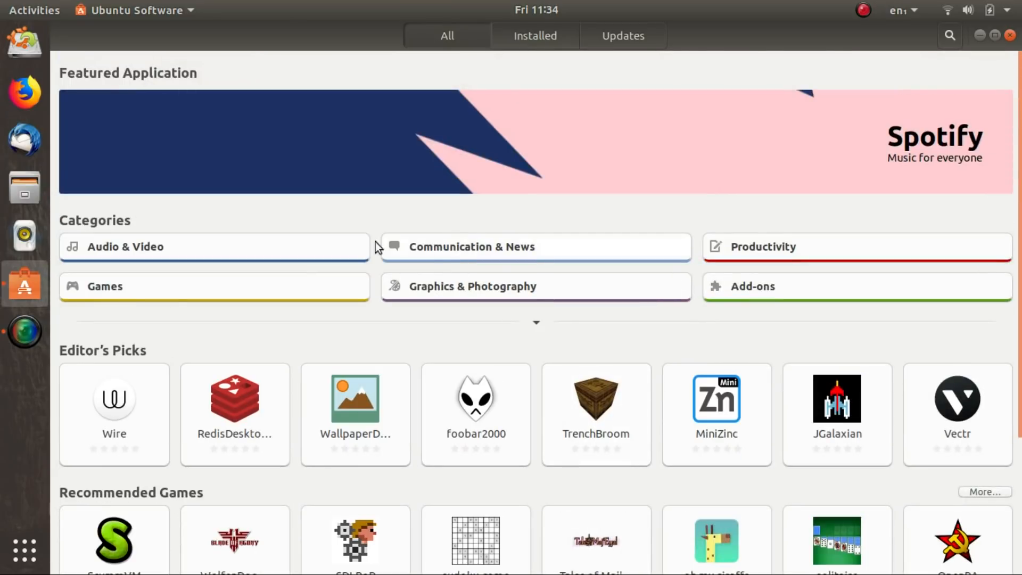
click(113, 414)
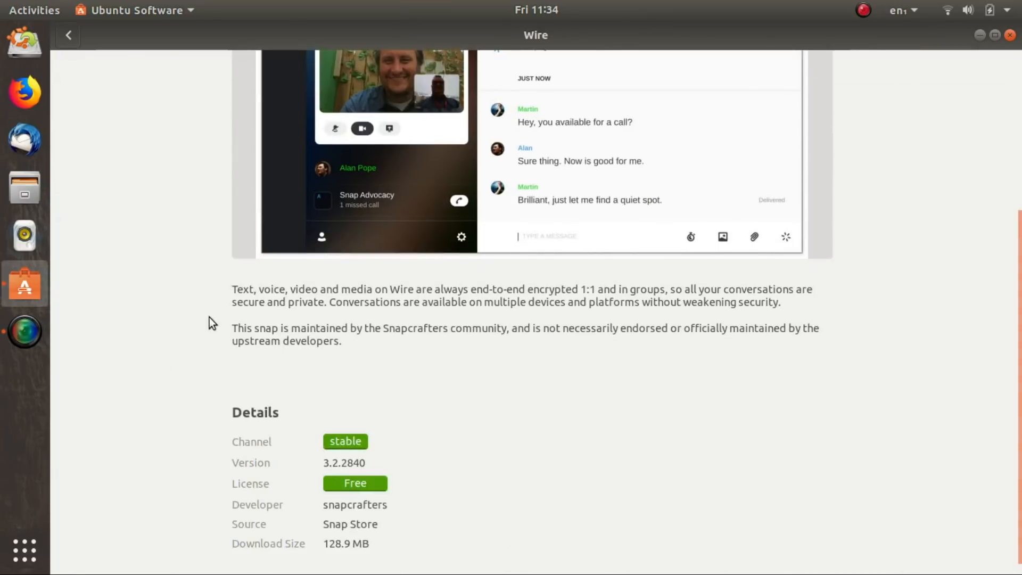
scroll(up, 3)
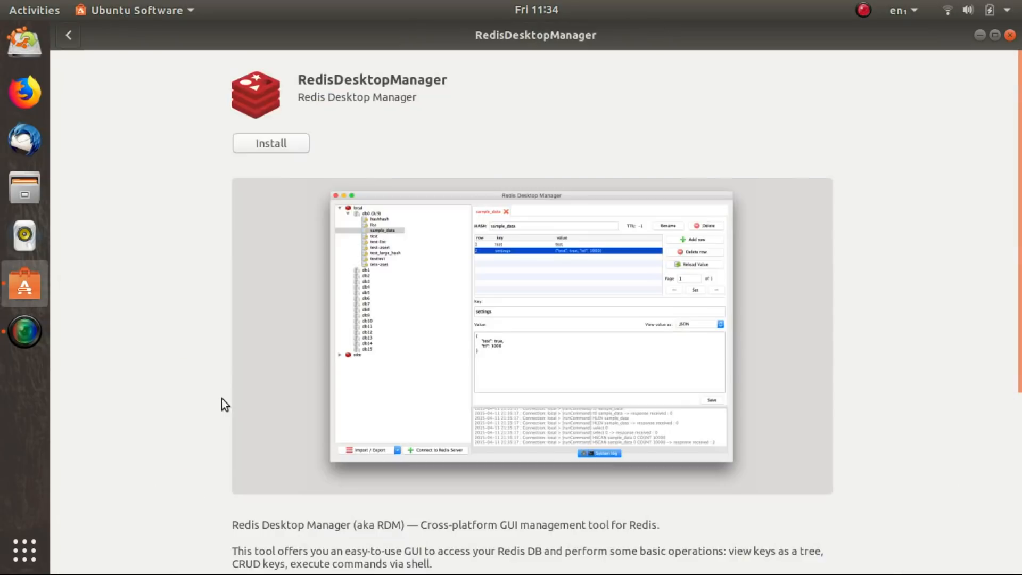
scroll(down, 3)
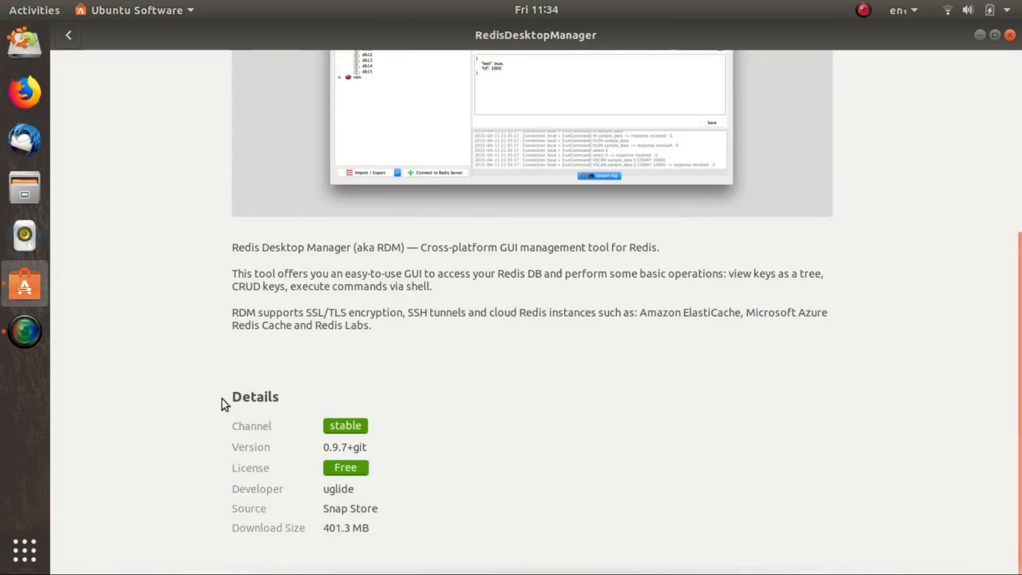
click(68, 35)
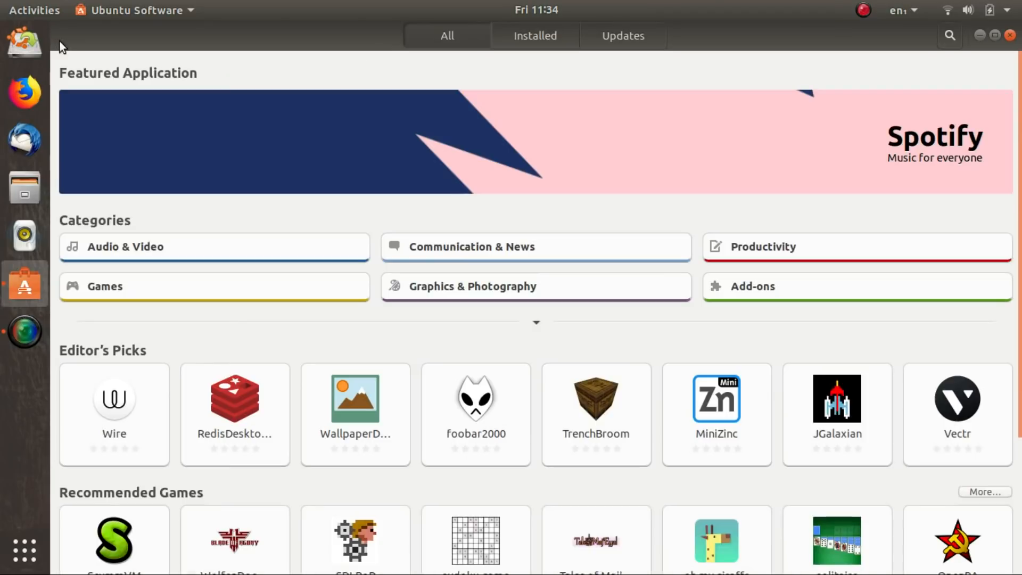
Step: View the Tales of Maj'Eyal and Pencilsheep app pages
scroll(down, 3)
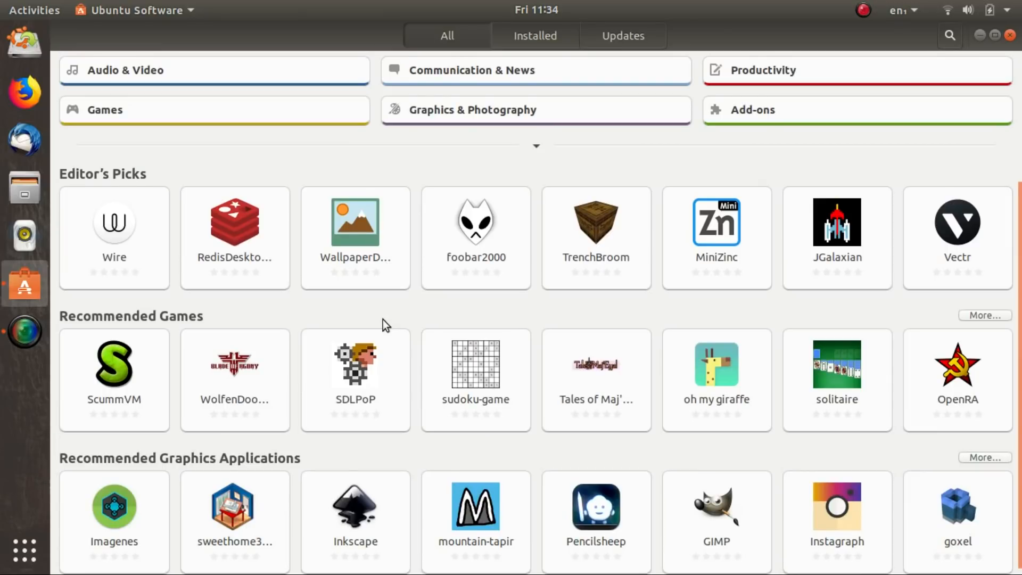
click(595, 380)
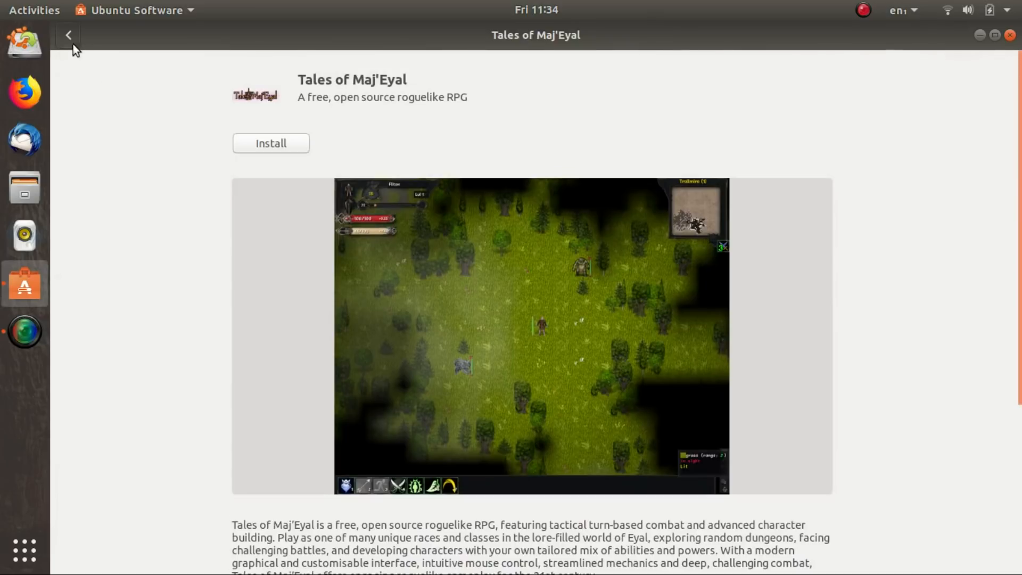
click(68, 35)
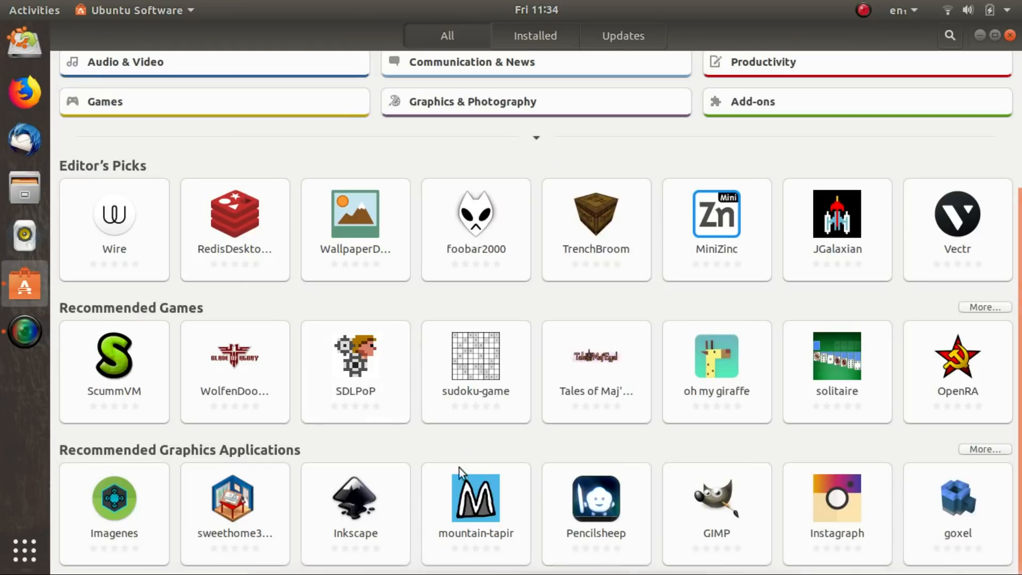
click(595, 505)
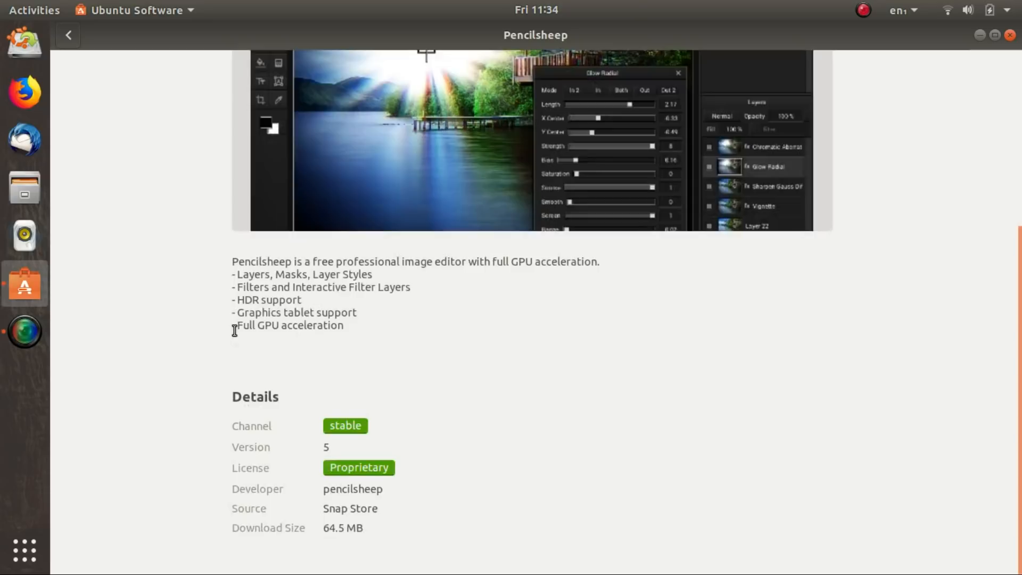
mouse_move(256, 270)
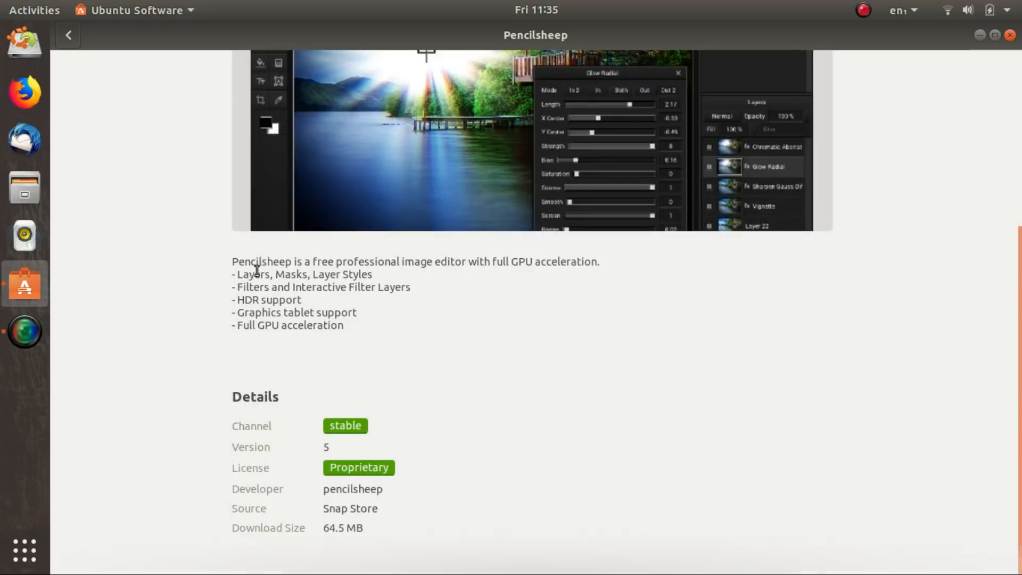
click(67, 35)
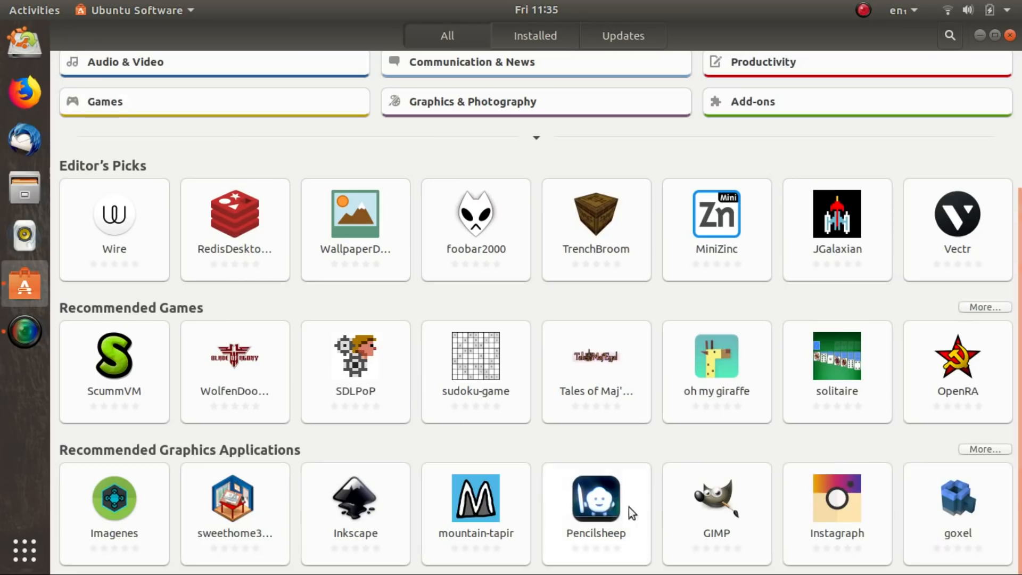
Step: Open the Games category and scroll through its rated titles
click(716, 498)
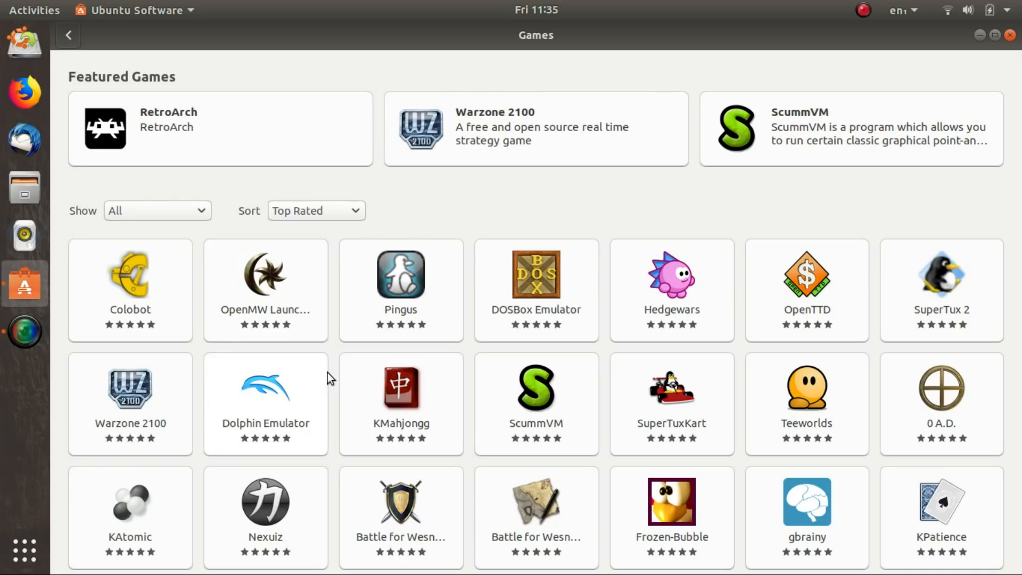
scroll(down, 3)
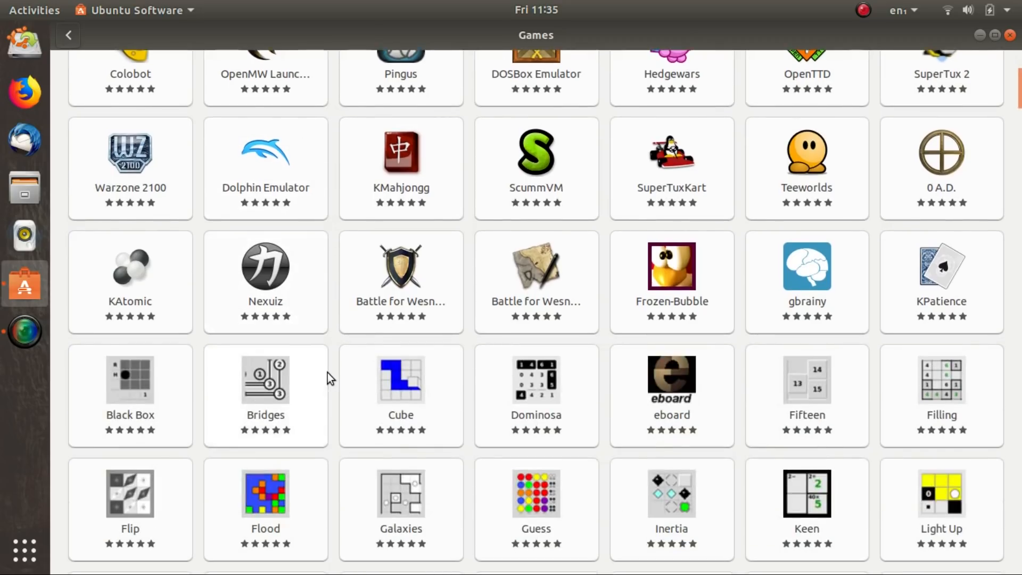
scroll(up, 3)
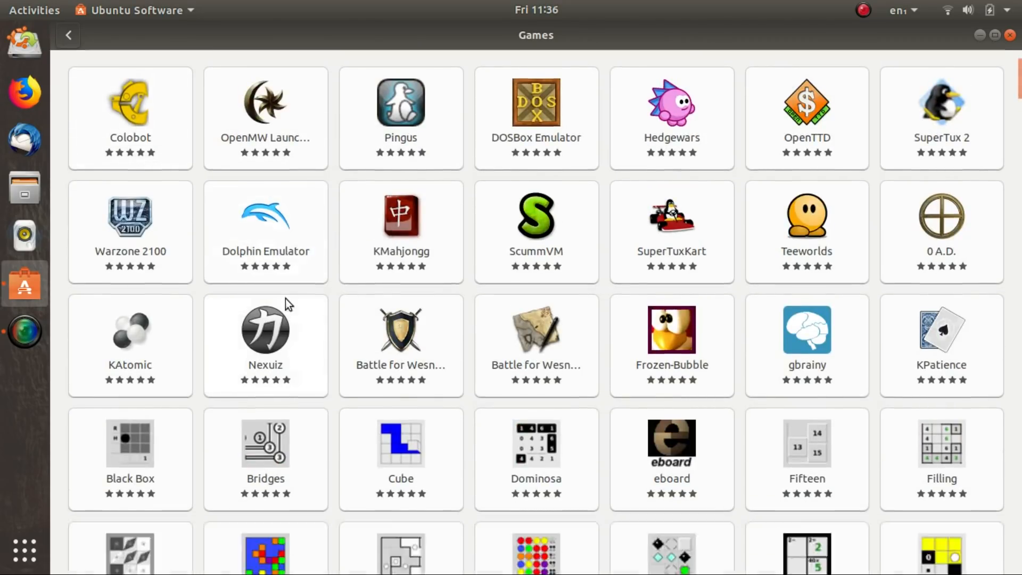
scroll(down, 3)
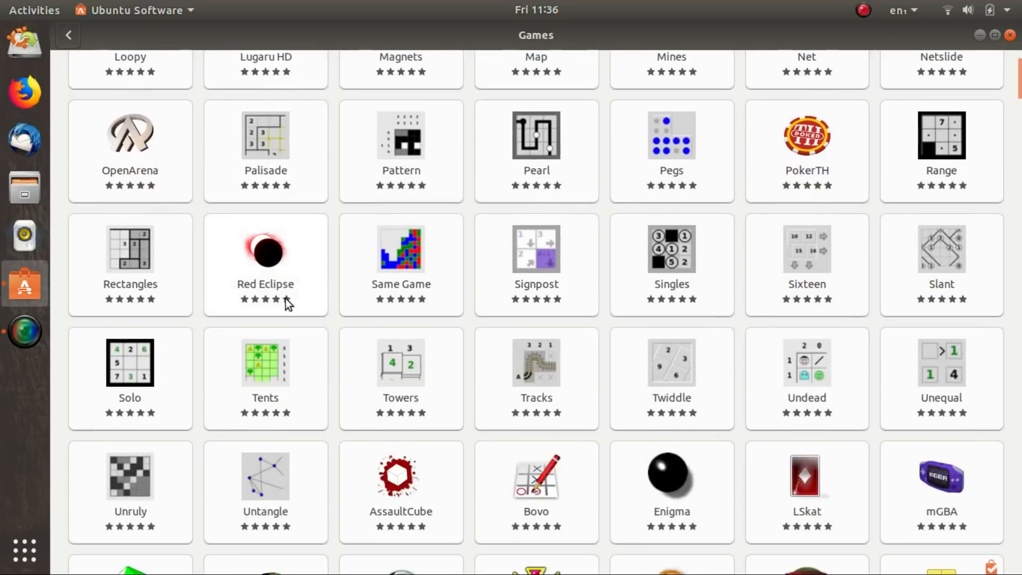
scroll(down, 3)
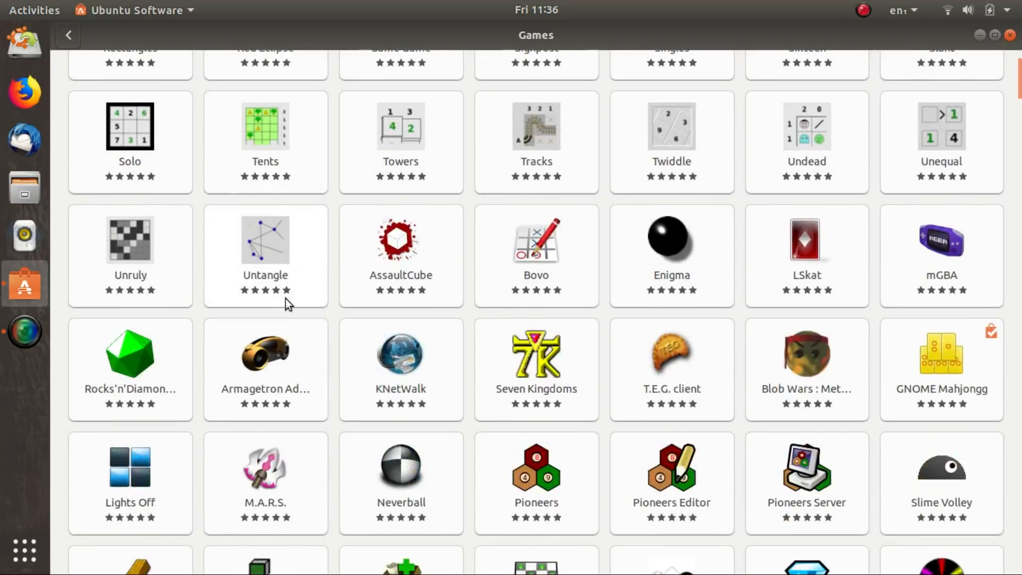
scroll(down, 3)
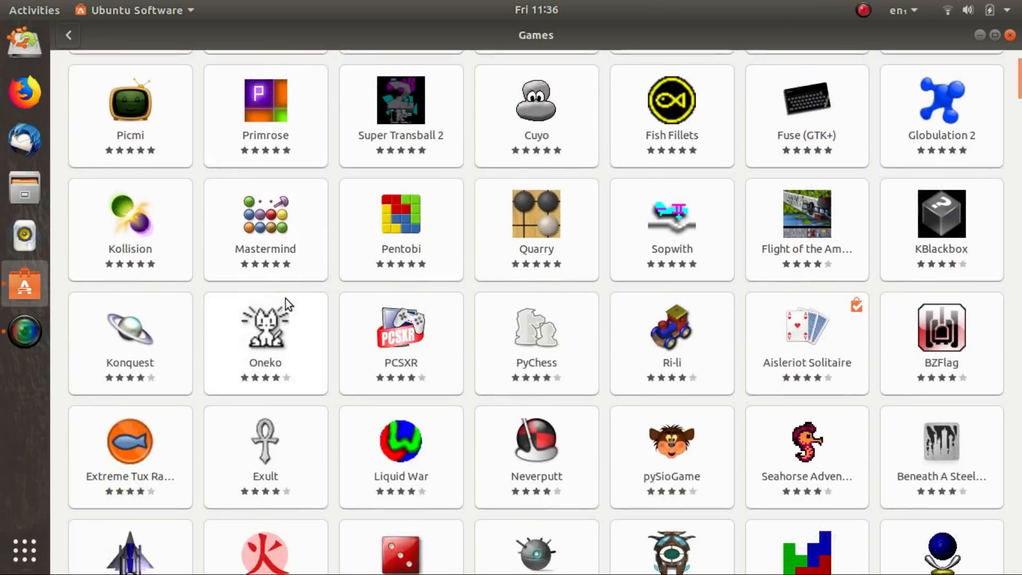
scroll(down, 3)
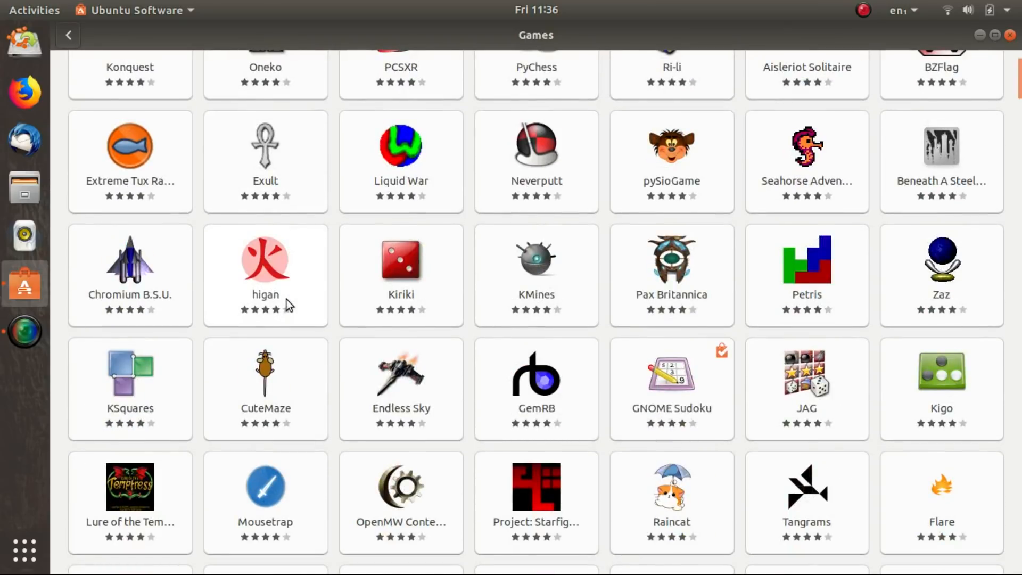
scroll(down, 3)
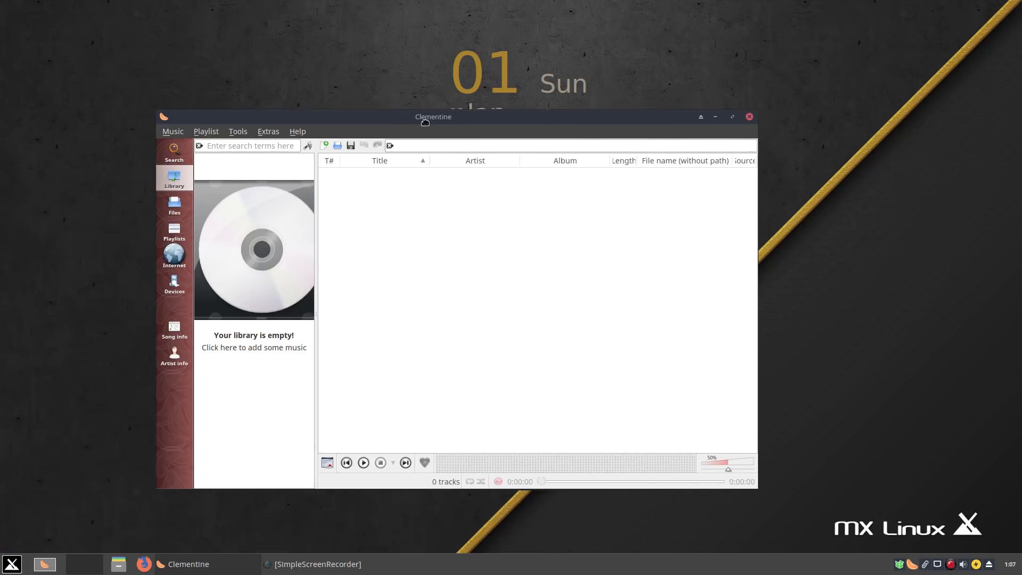
Step: Show Clementine's Files pane, close the player, and open the applications menu
click(174, 200)
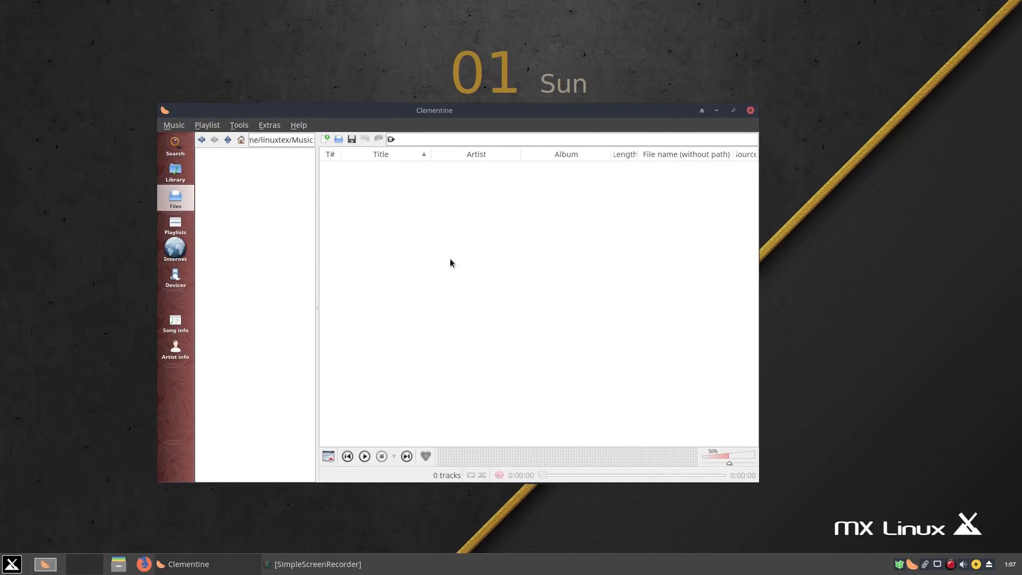
click(749, 110)
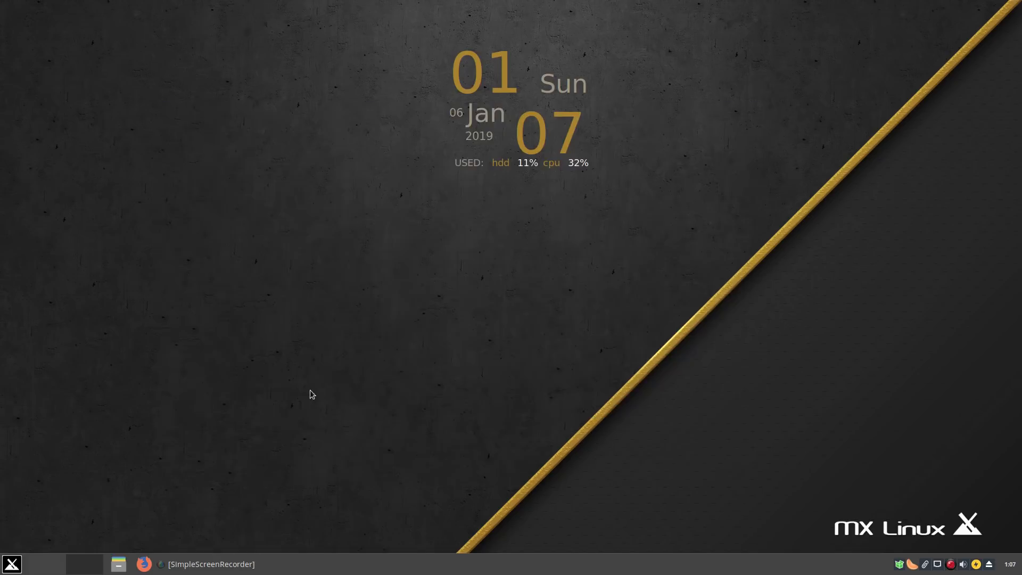
click(12, 563)
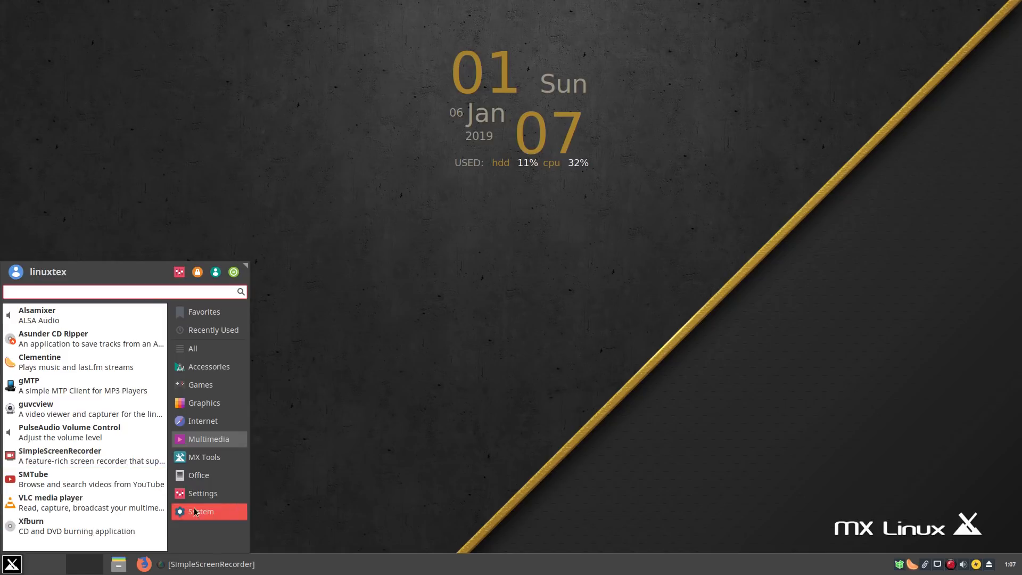
Step: Browse the MX Tools list in the Whisker menu, then the Office applications
click(204, 456)
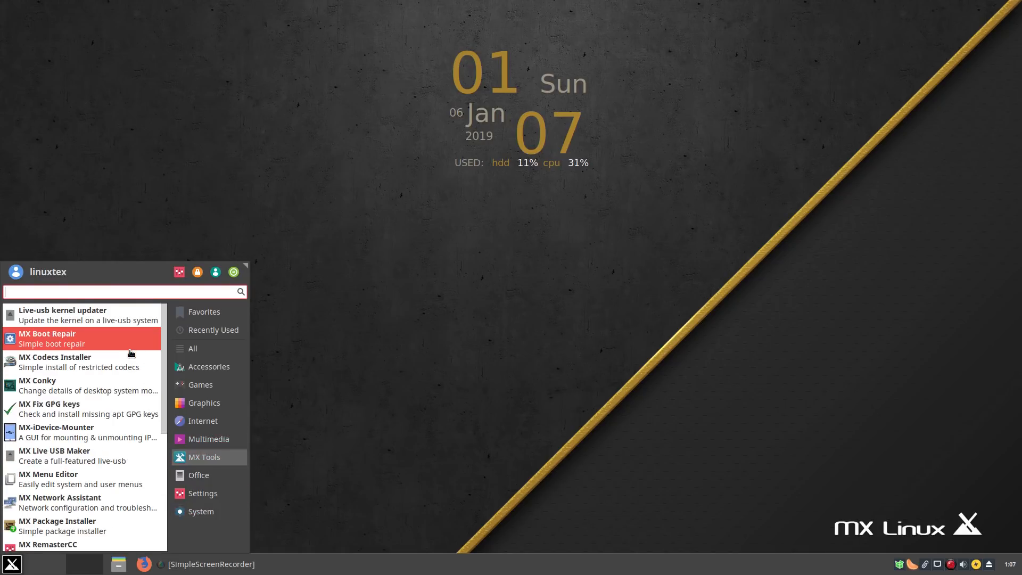
scroll(down, 3)
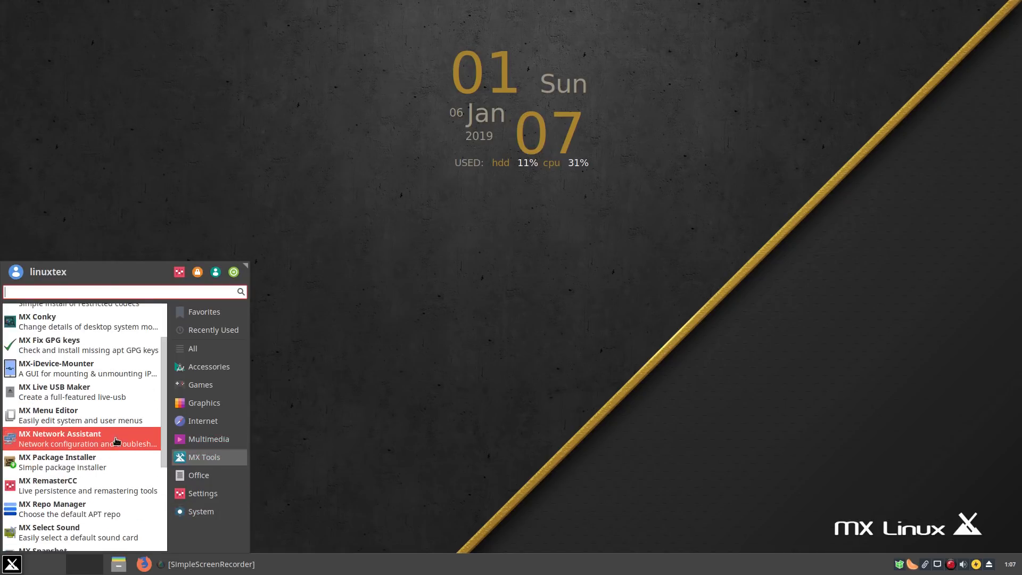
scroll(down, 3)
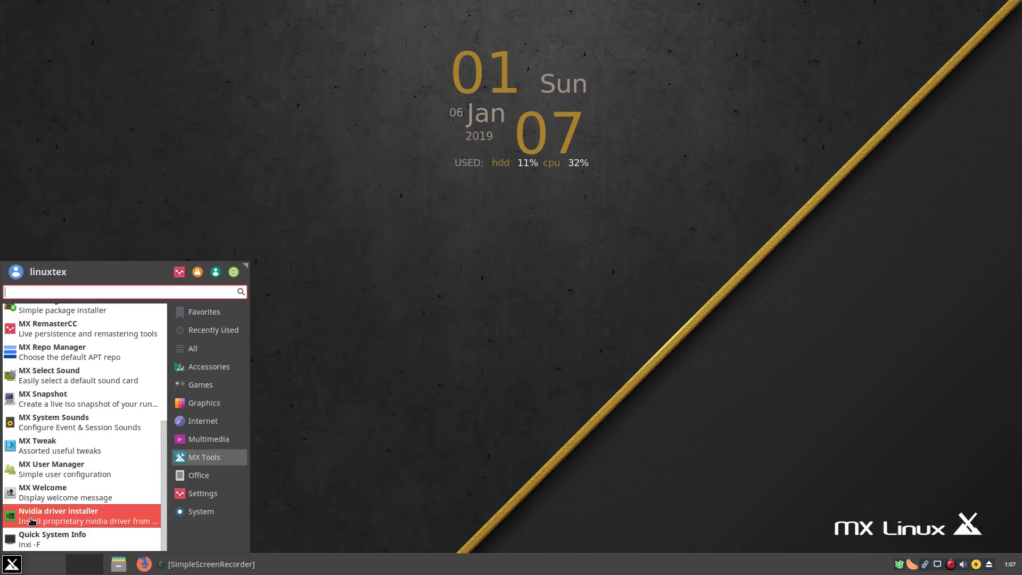
click(198, 474)
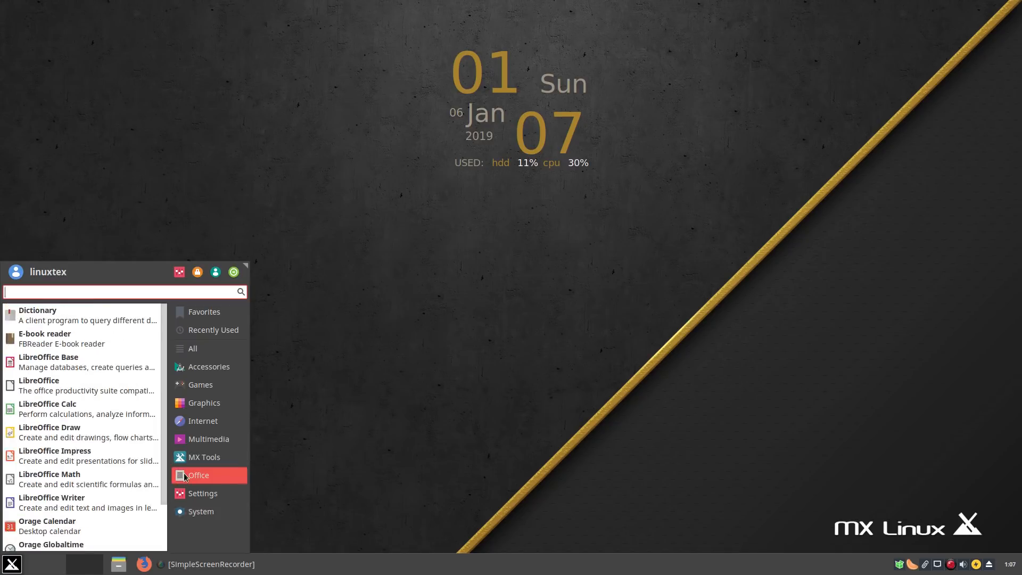
mouse_move(84, 362)
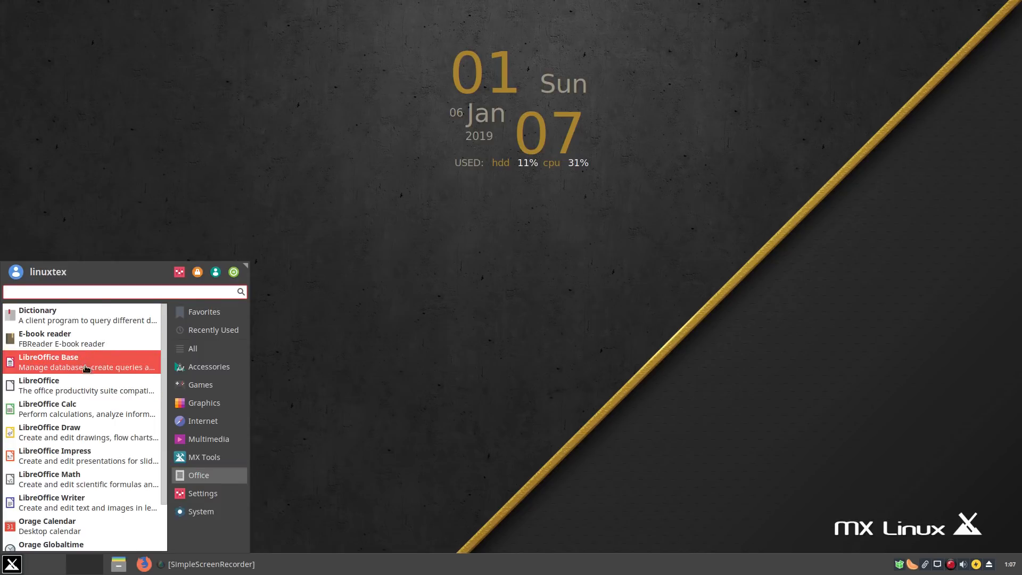
scroll(down, 3)
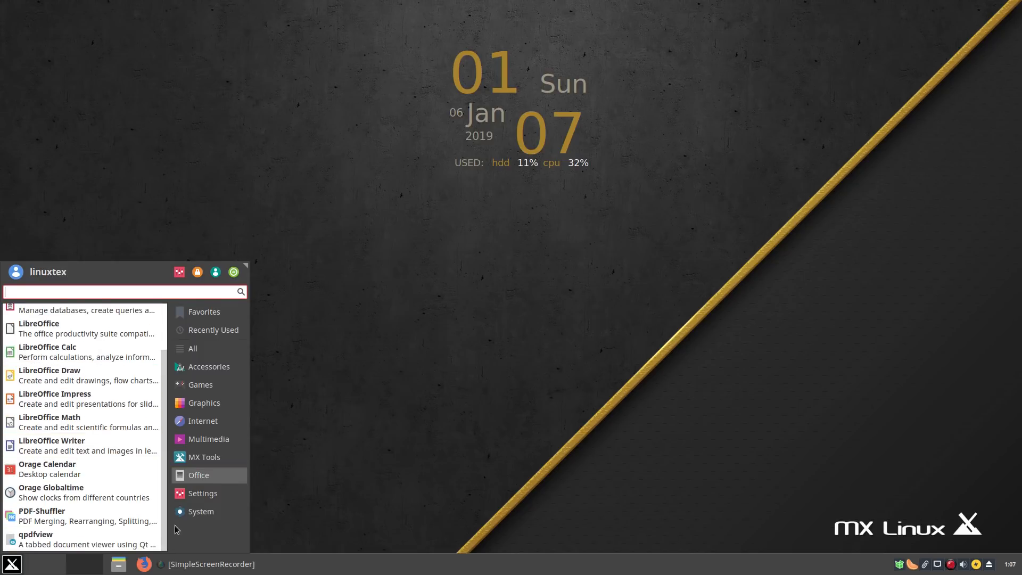
Step: Show the System category and scroll through its applications
click(200, 511)
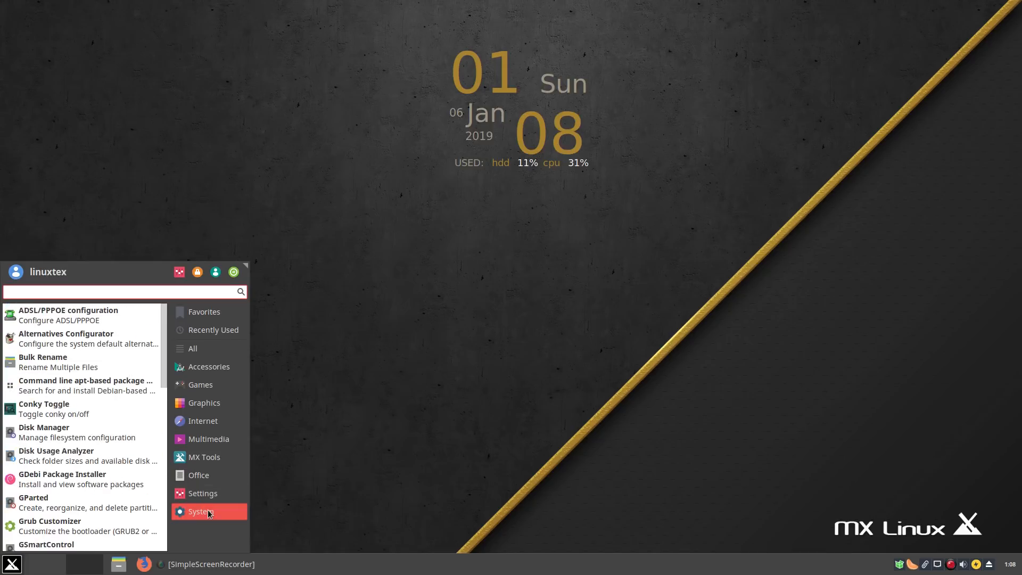
mouse_move(119, 359)
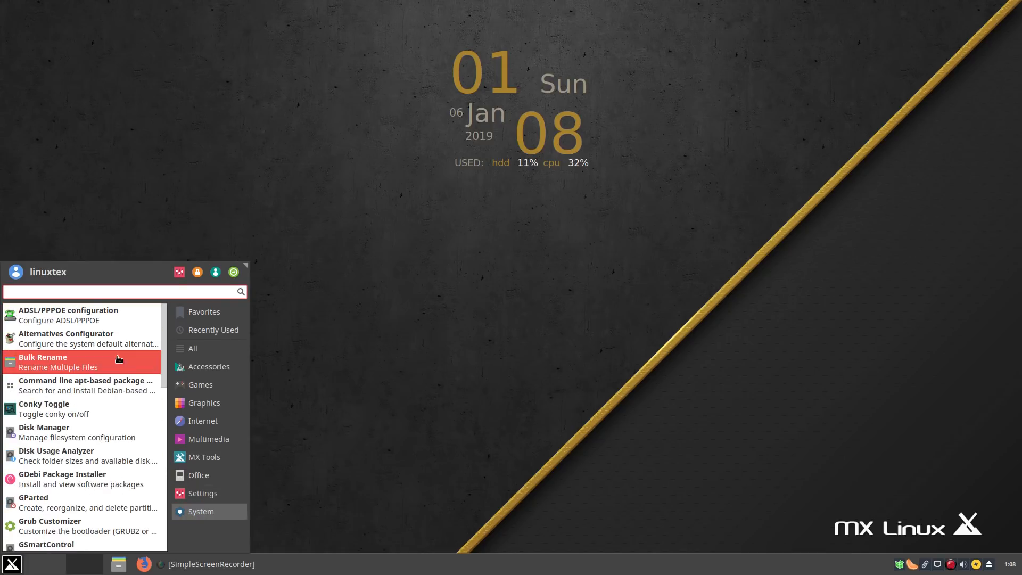
mouse_move(111, 406)
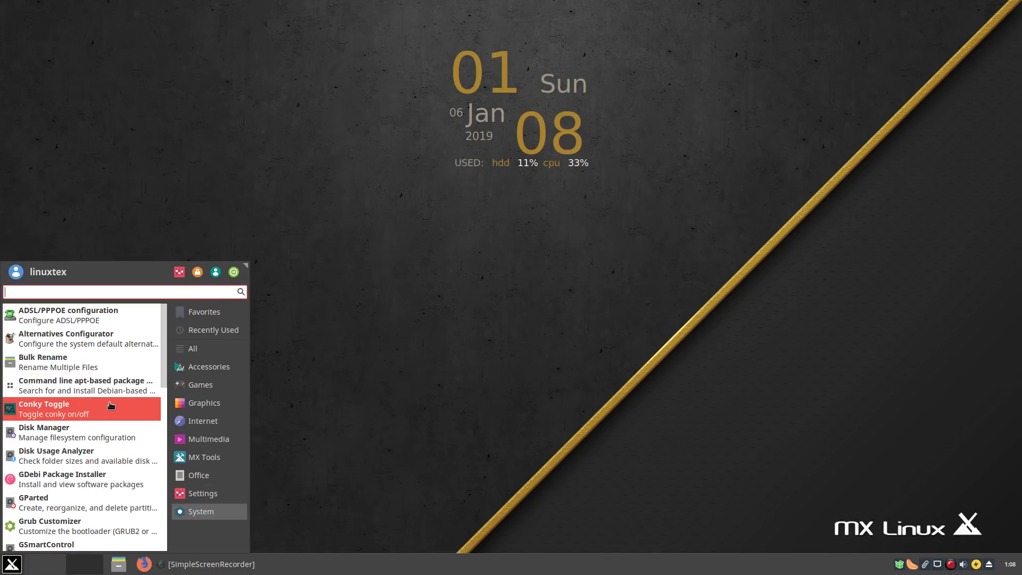
scroll(down, 3)
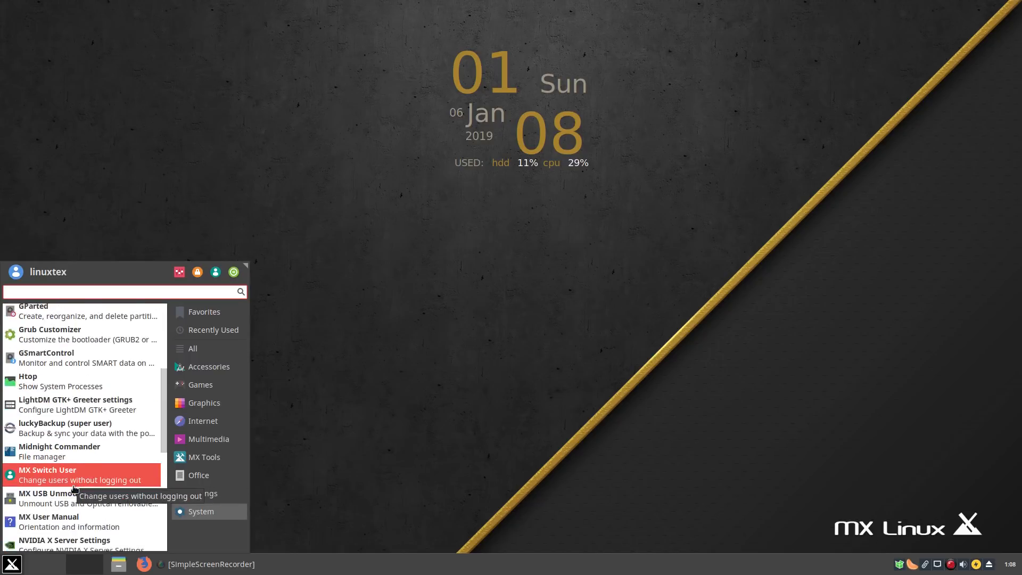
scroll(down, 3)
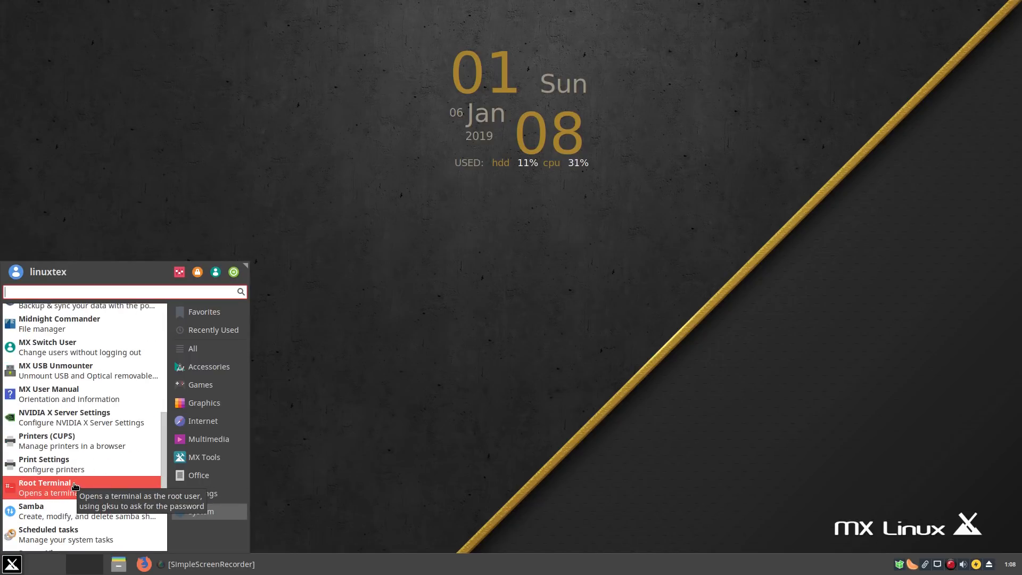
scroll(down, 3)
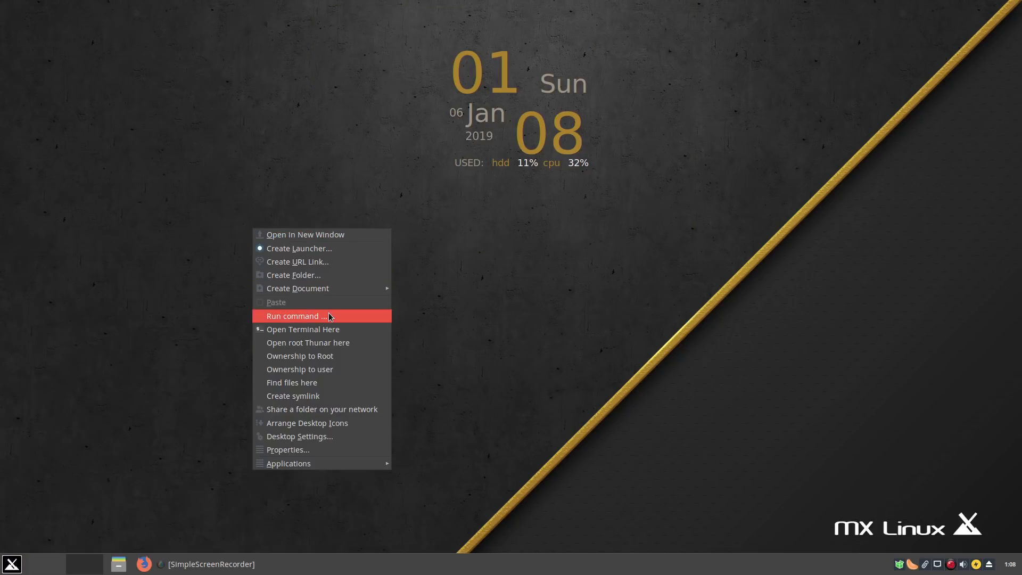
mouse_move(338, 356)
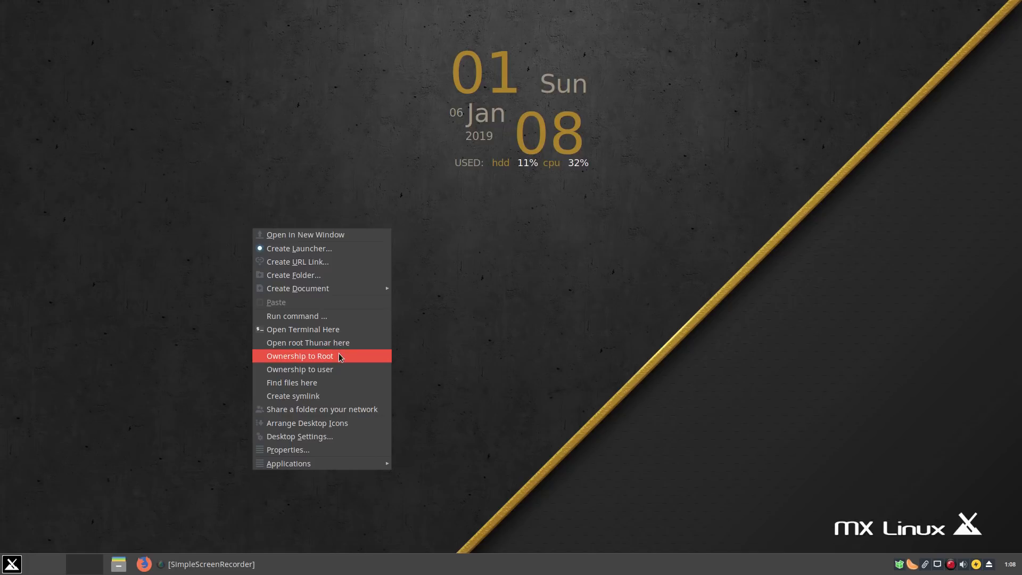
mouse_move(363, 435)
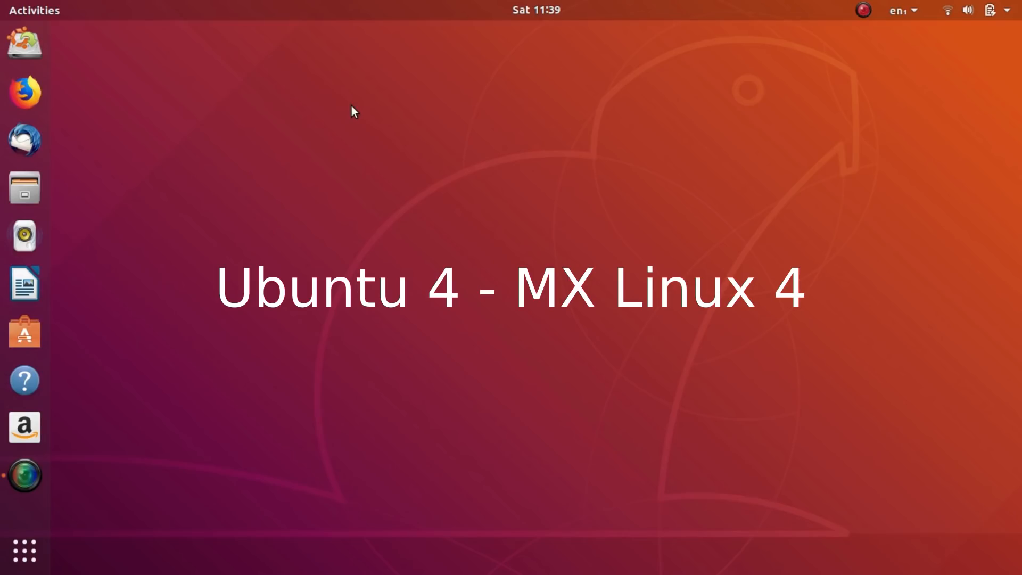
double_click(98, 50)
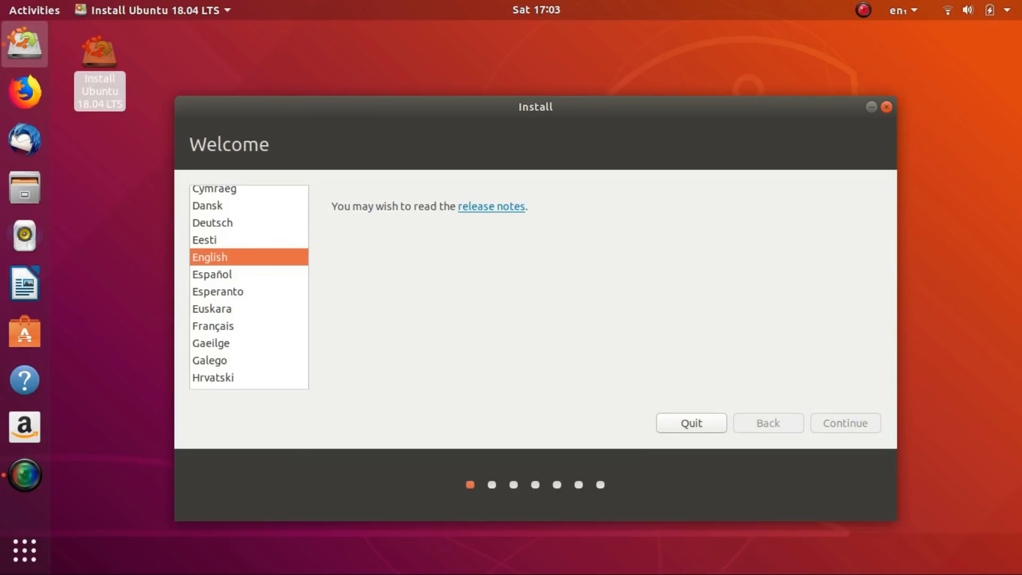
Step: Bring up the Ubuntu 18.04 LTS installer's Welcome page with English selected
click(844, 422)
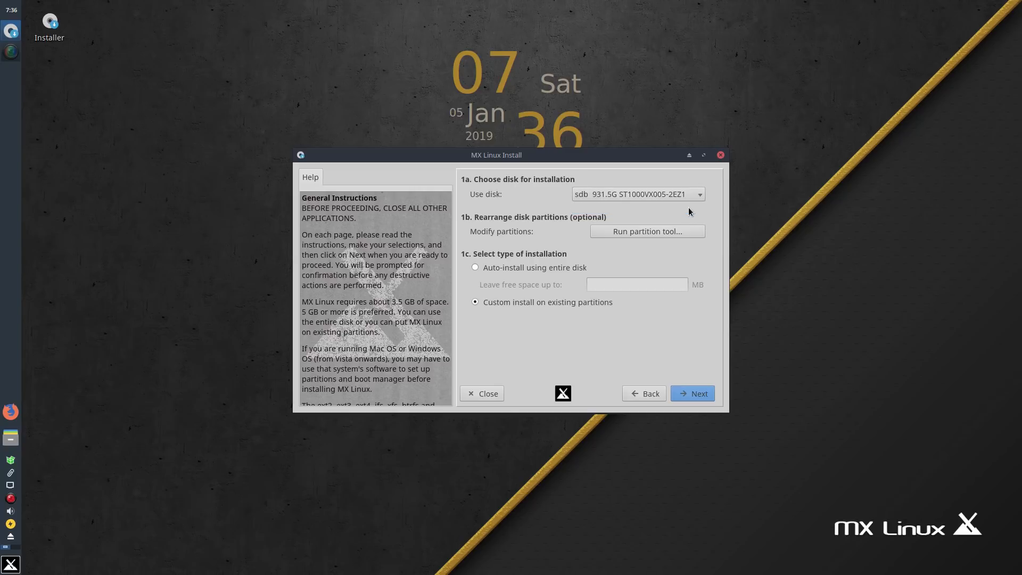
mouse_move(647, 230)
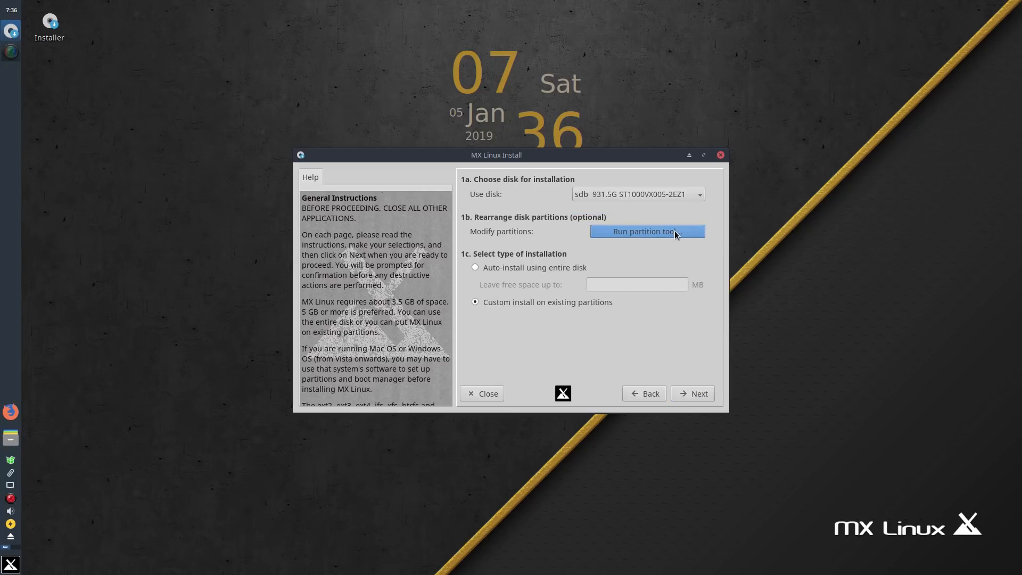
Step: Open GParted from MX Linux Install to view sda's 17.81 GiB unallocated space, then close it
click(646, 232)
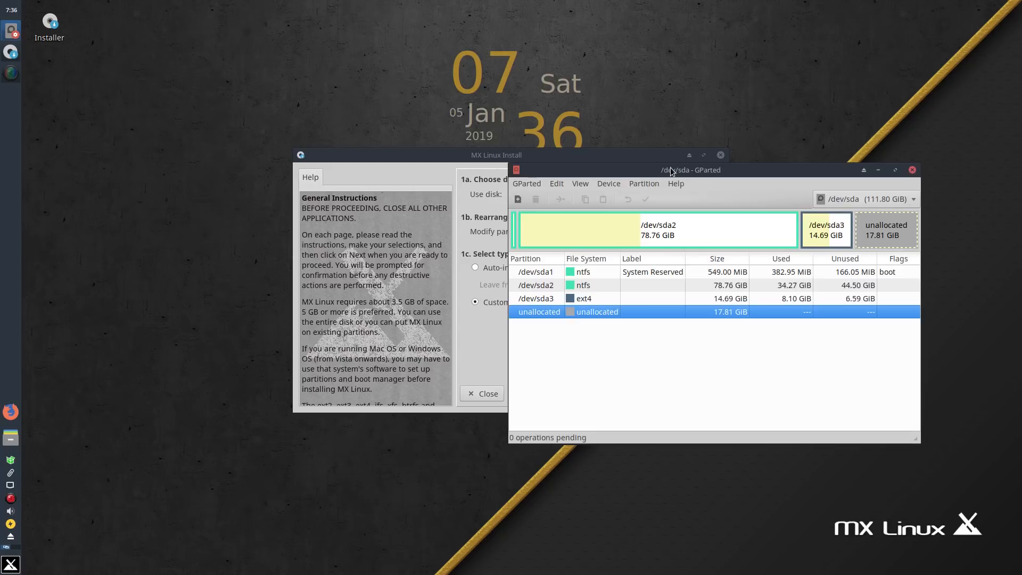
mouse_move(780, 403)
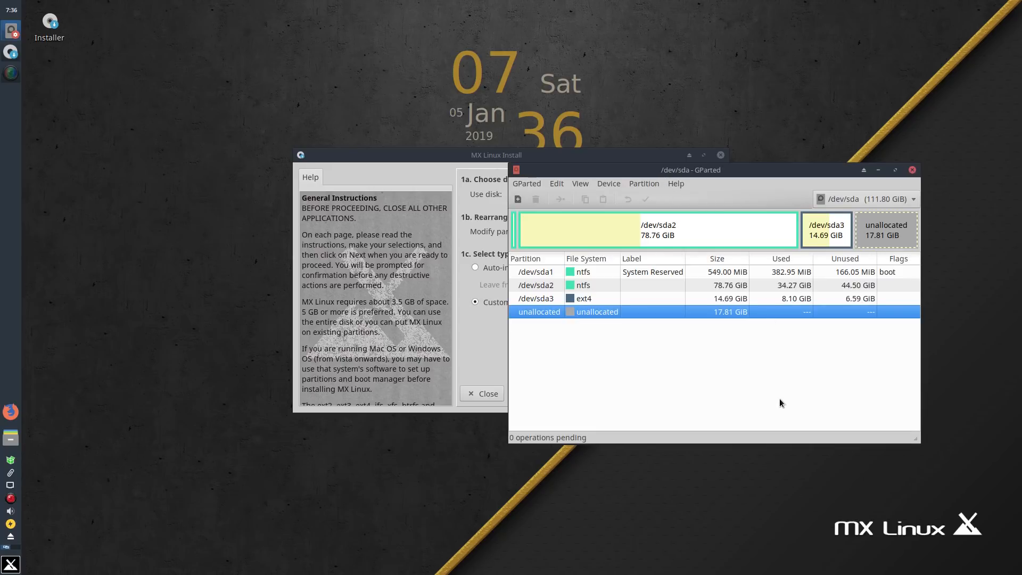
click(866, 199)
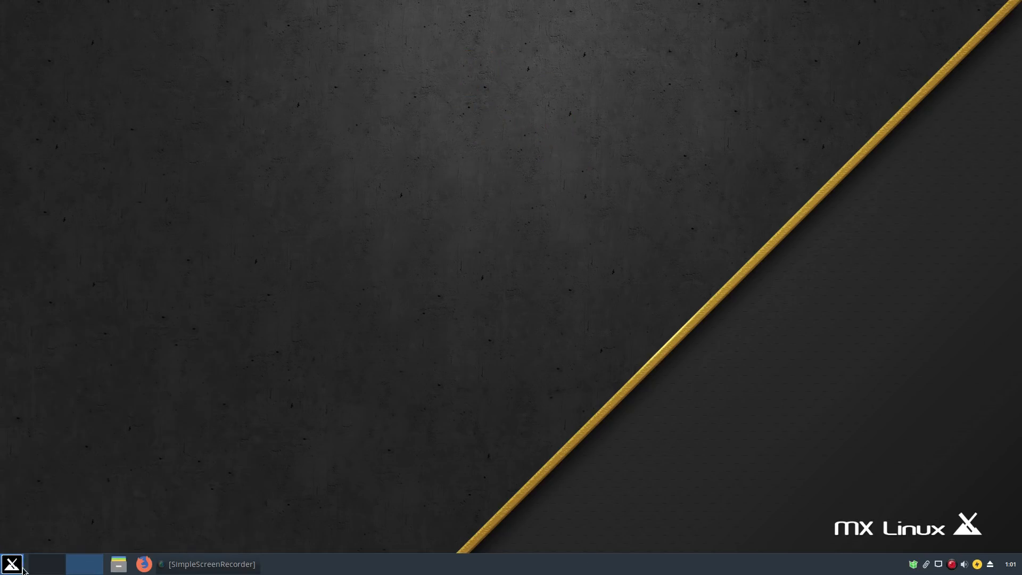
Step: From the MX start button, view the Accessories and then MX Tools application lists
click(11, 563)
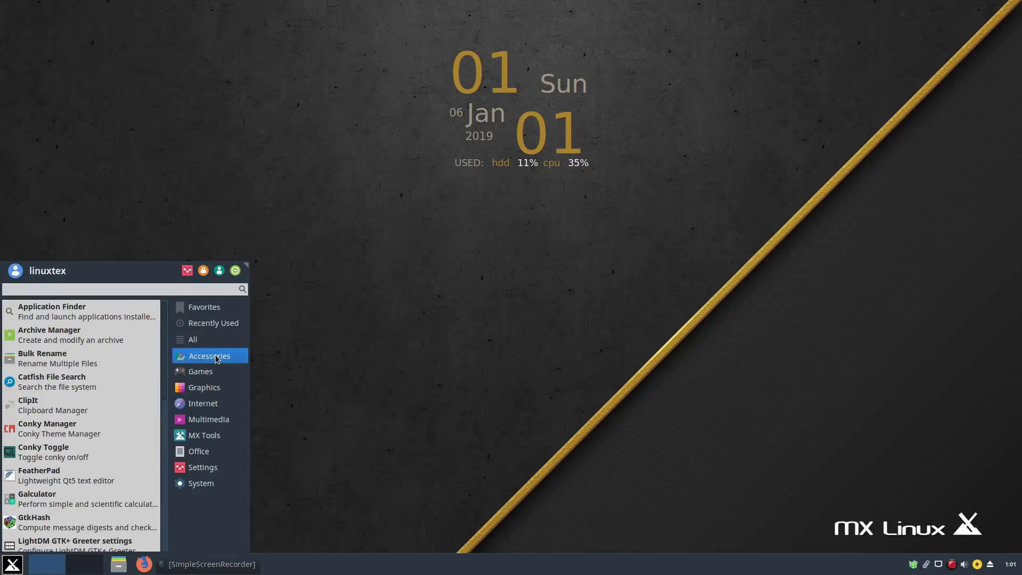
click(201, 372)
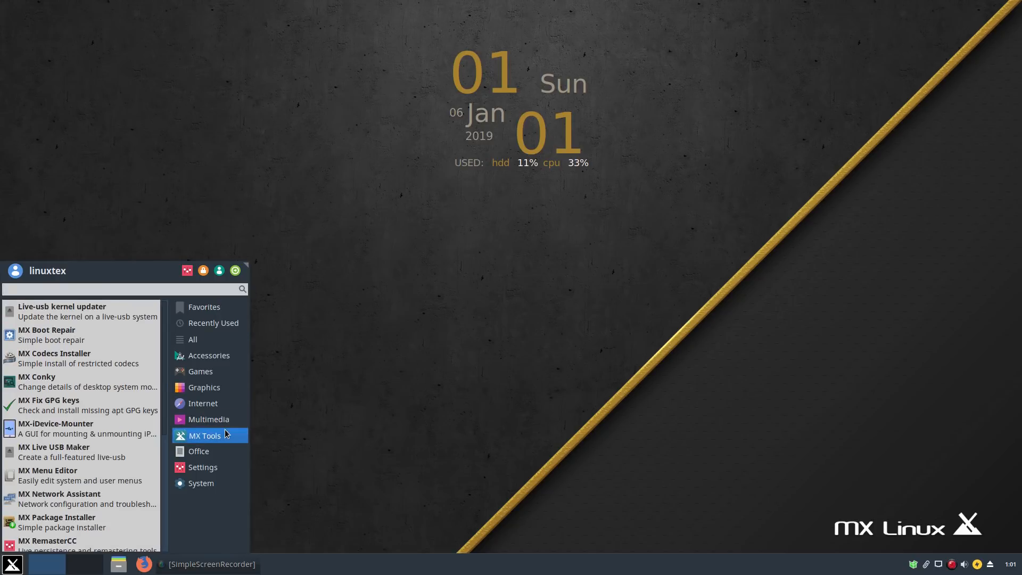
click(203, 467)
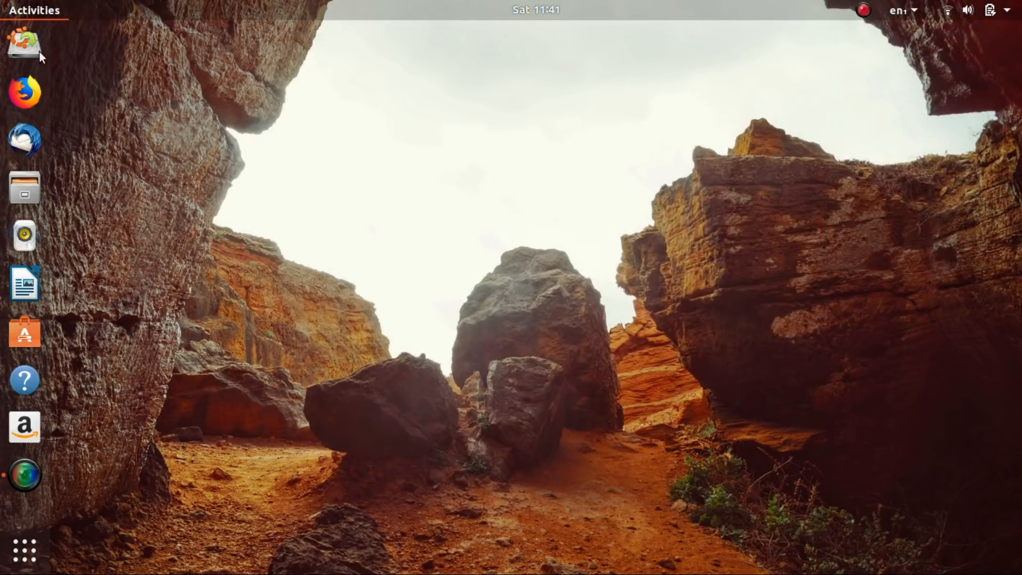
click(33, 11)
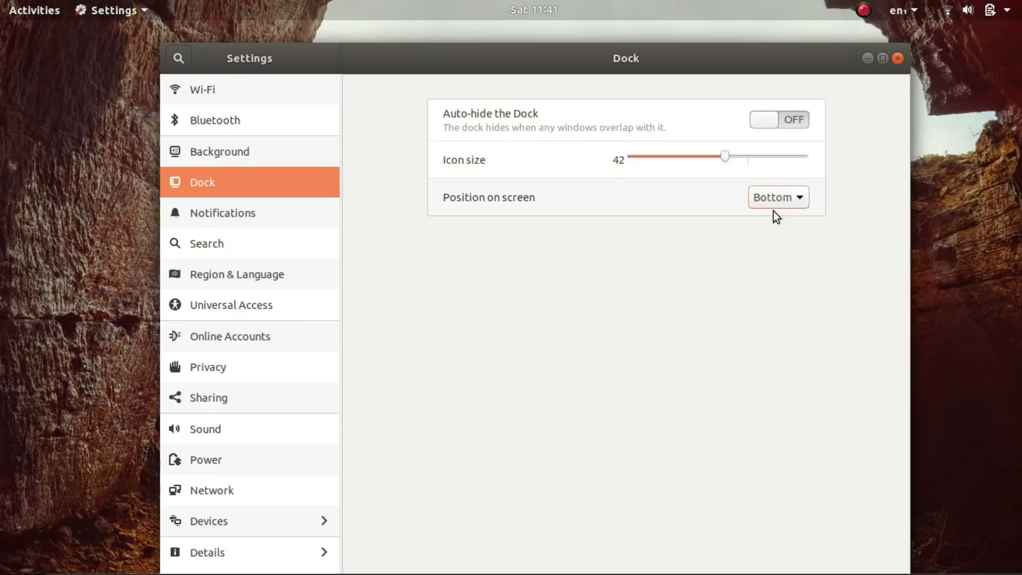
Step: Move the dock to the right, then to the left, and turn on auto-hide
click(777, 197)
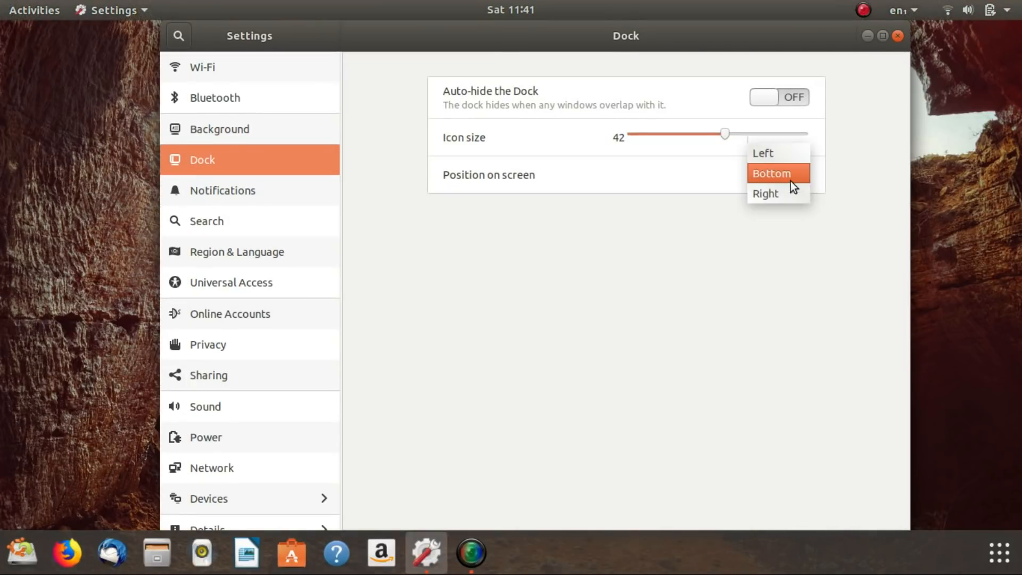
click(765, 194)
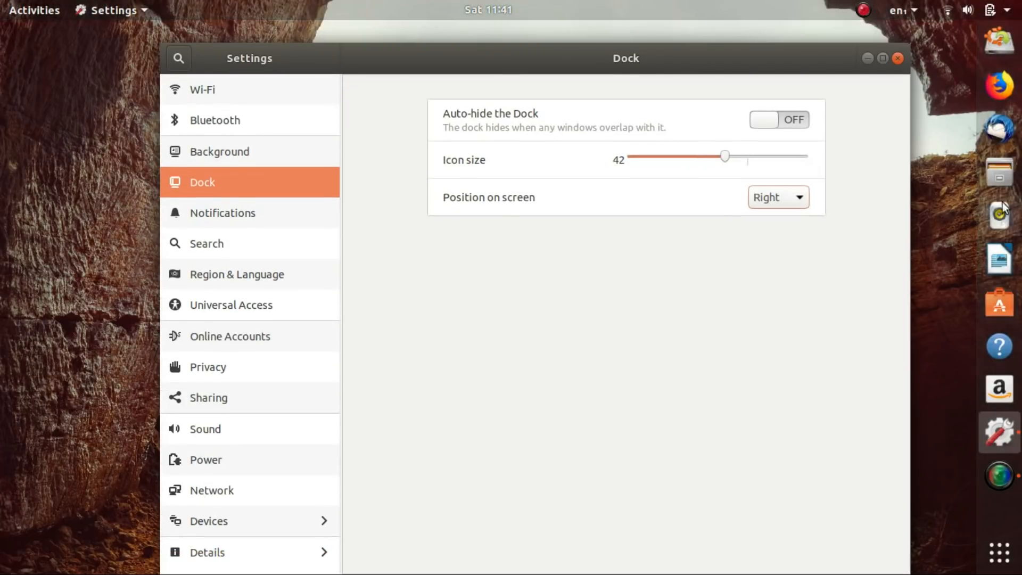
click(776, 197)
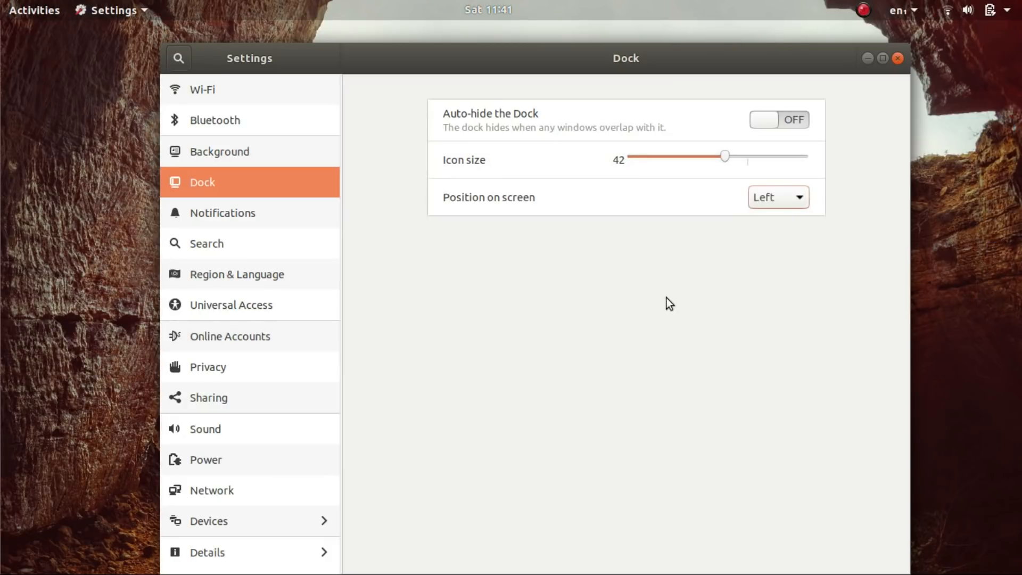
click(779, 120)
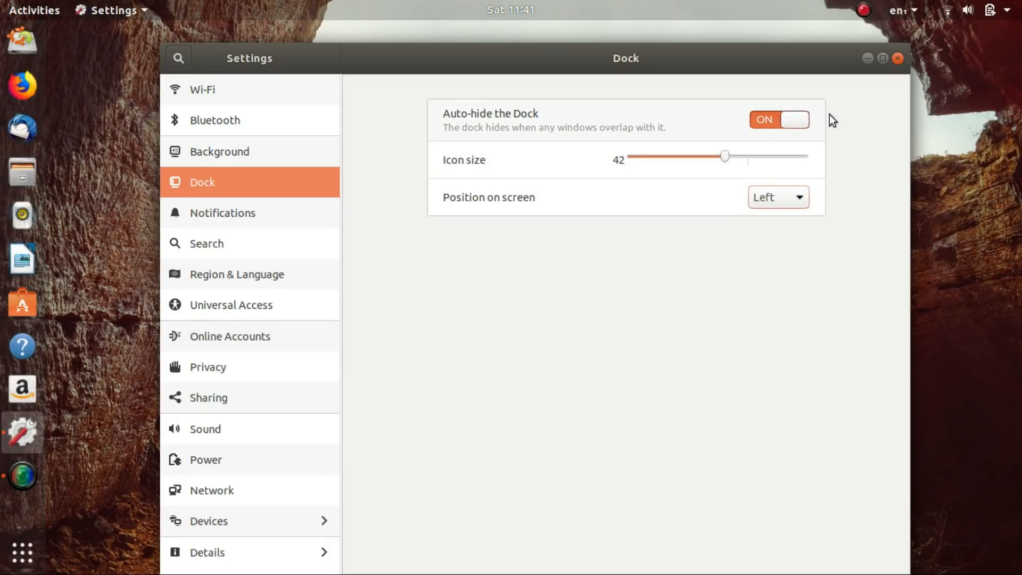